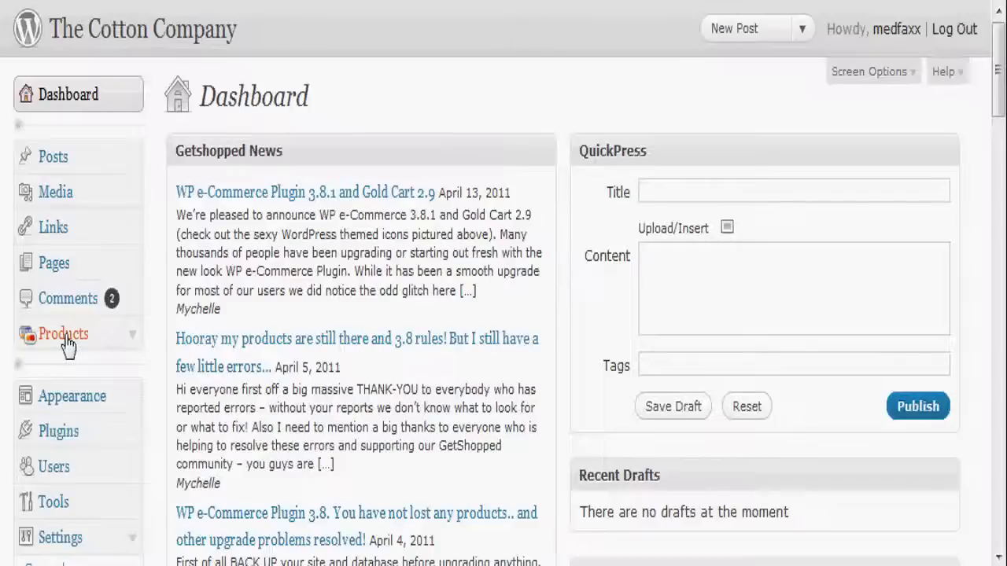
- Show the store's Products list with its four published items, prices and categories
left_click(63, 333)
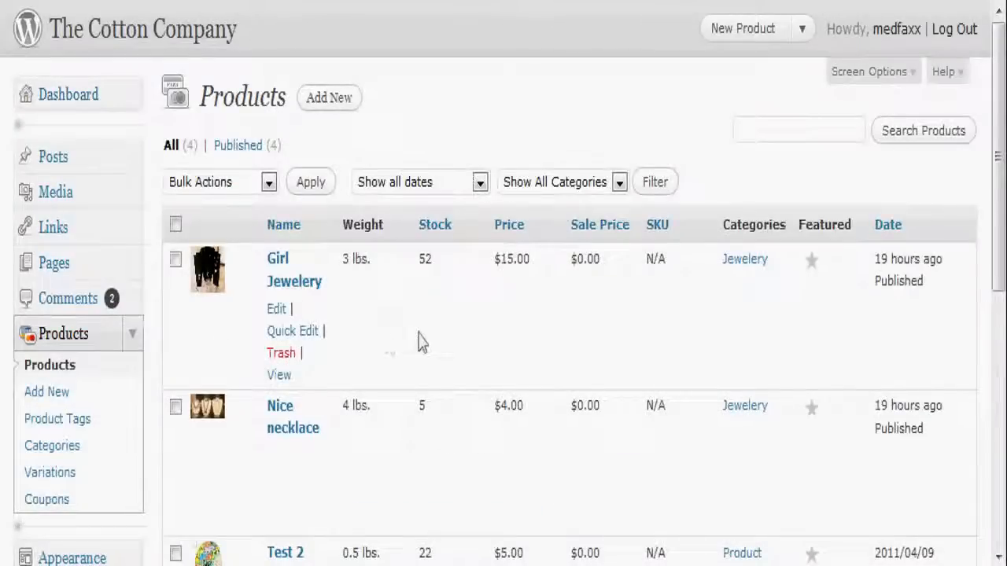
scroll("down", 3)
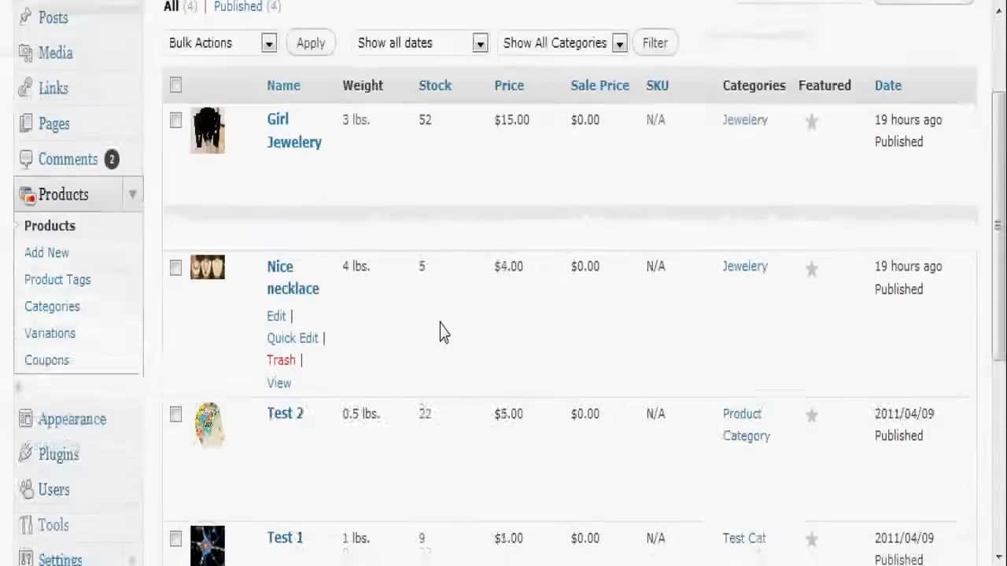
mouse_move(538, 218)
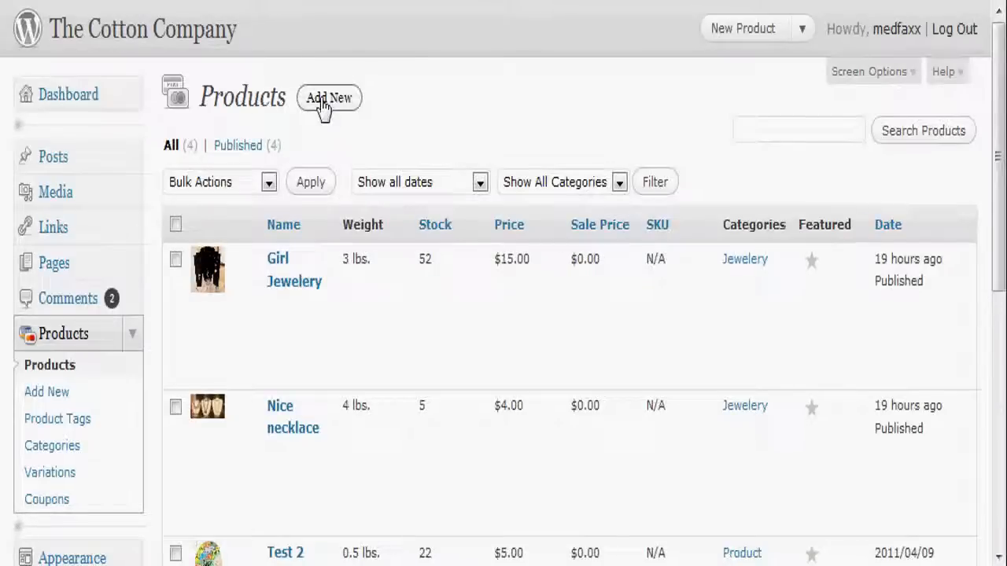
left_click(327, 98)
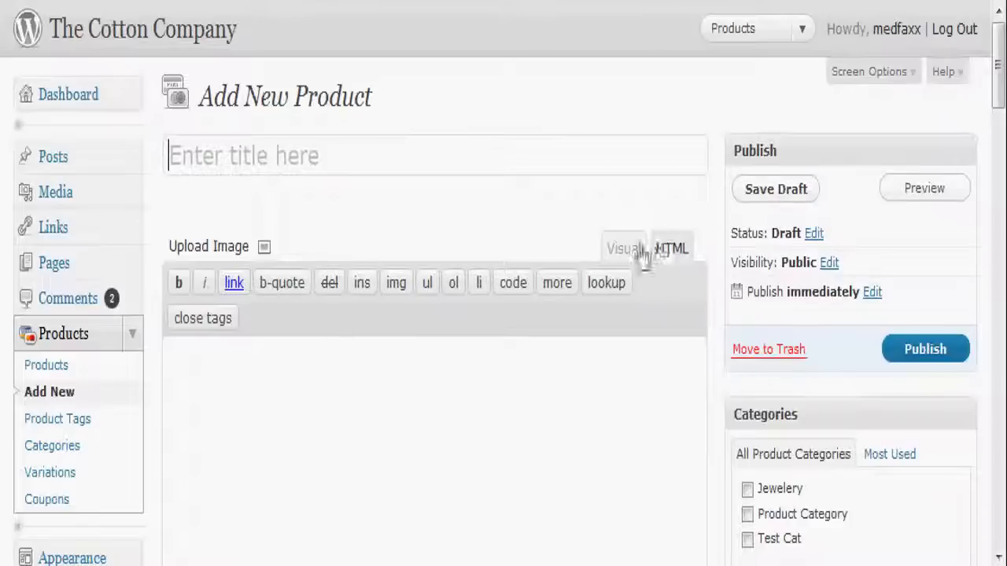
left_click(623, 248)
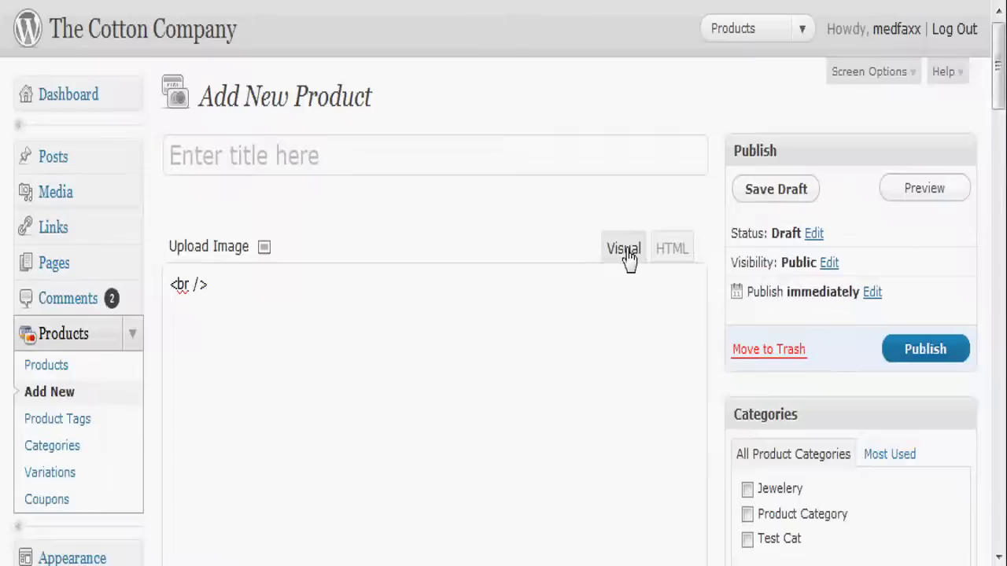
left_click(623, 249)
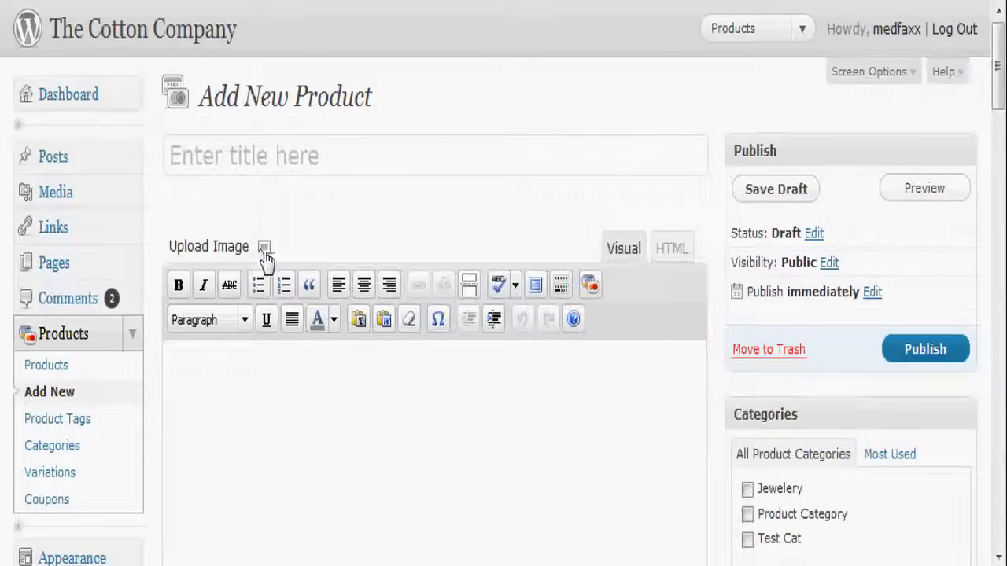
mouse_move(265, 245)
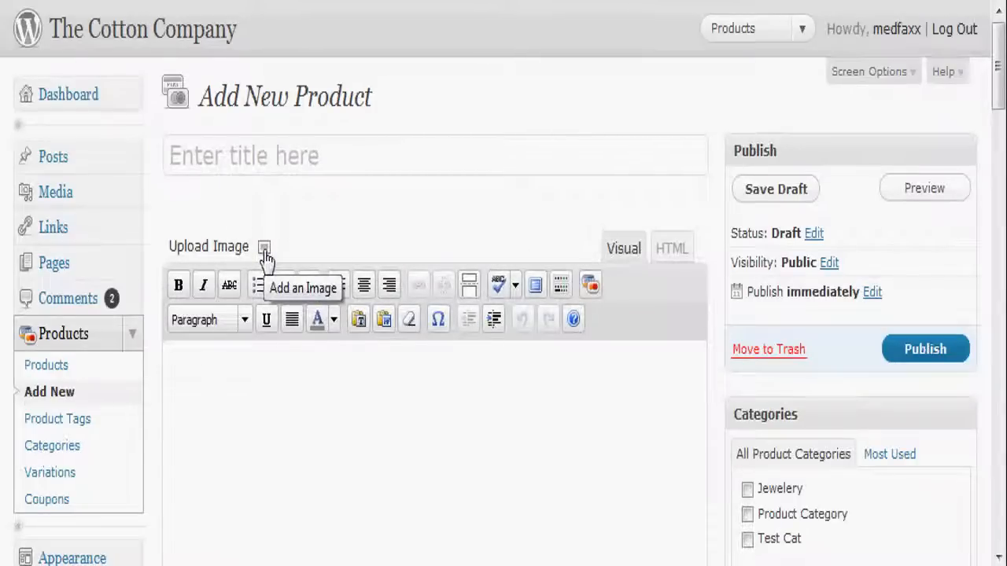
scroll("down", 3)
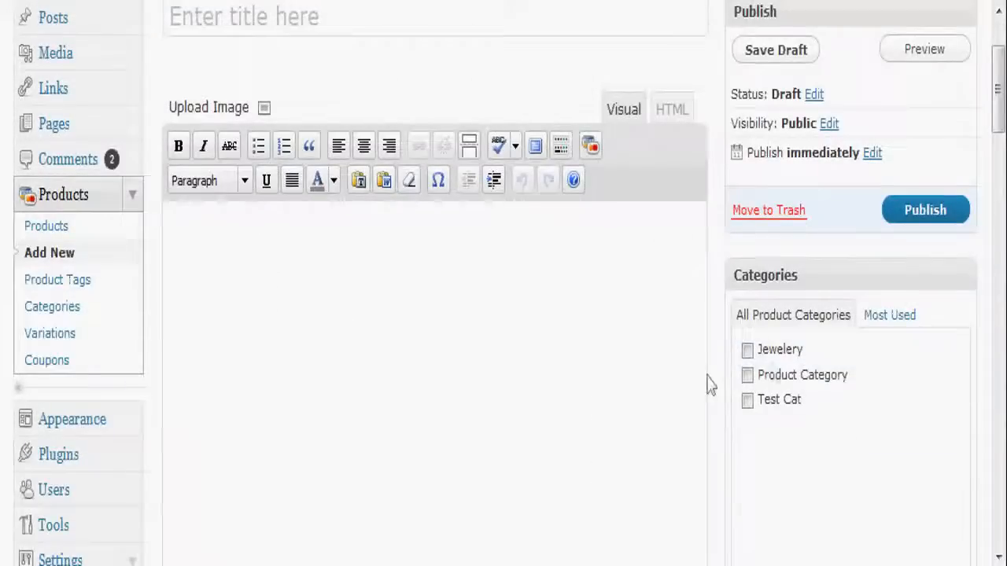
scroll("down", 3)
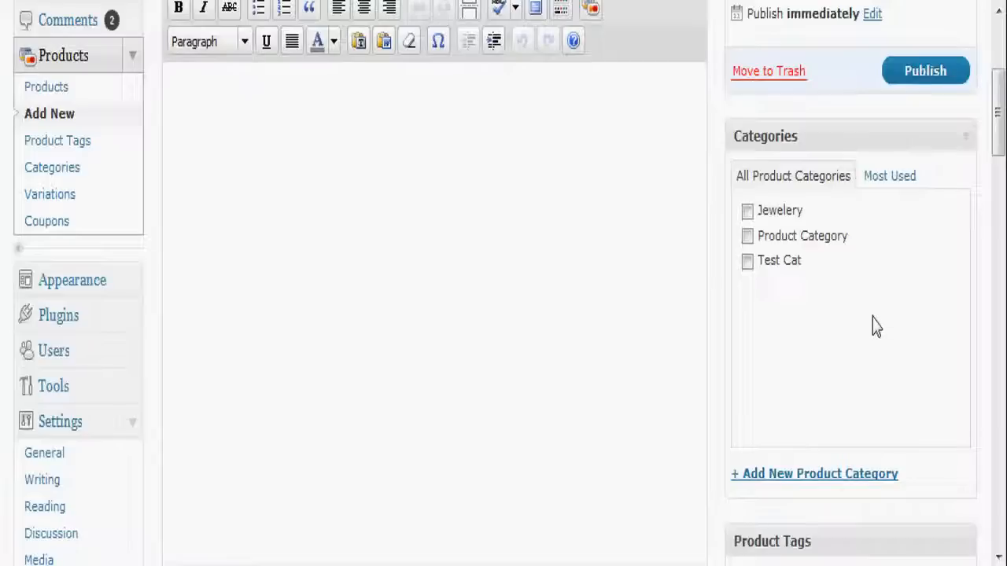
mouse_move(874, 283)
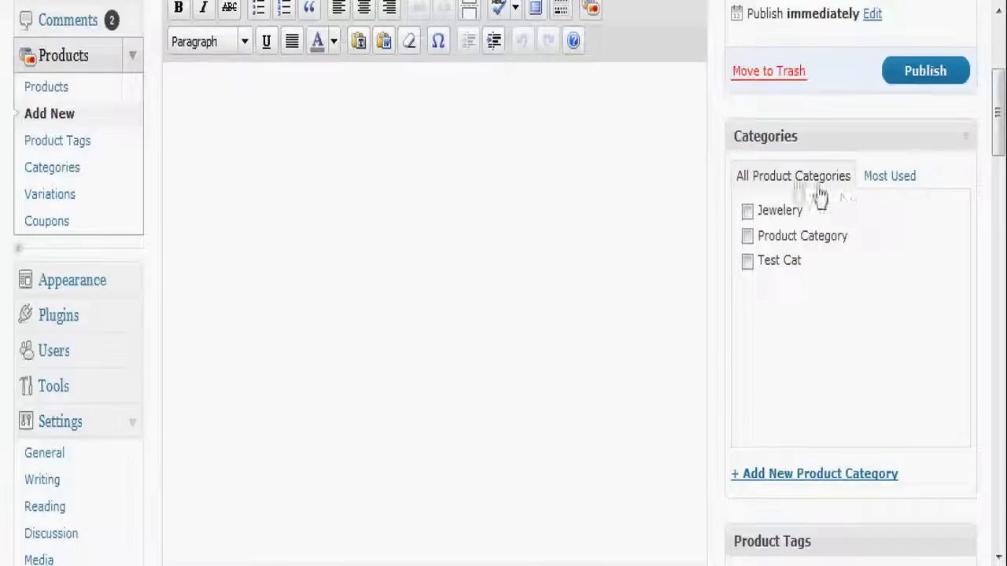
mouse_move(652, 239)
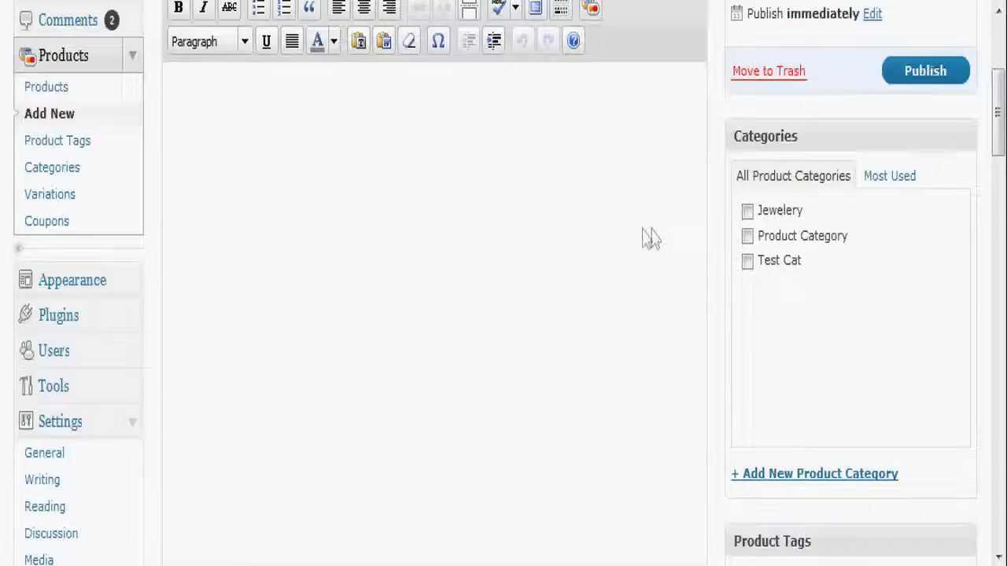
mouse_move(622, 249)
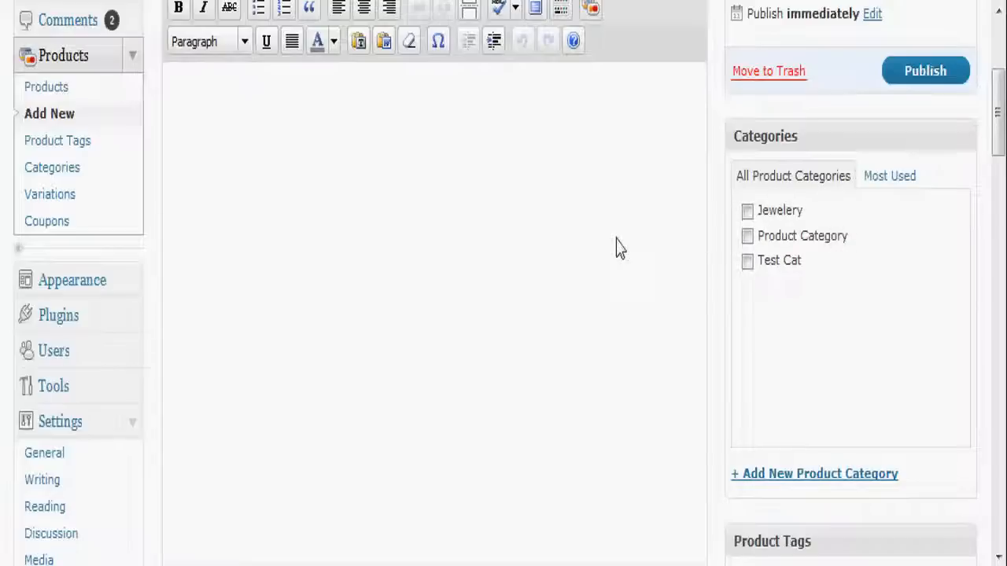
scroll("down", 3)
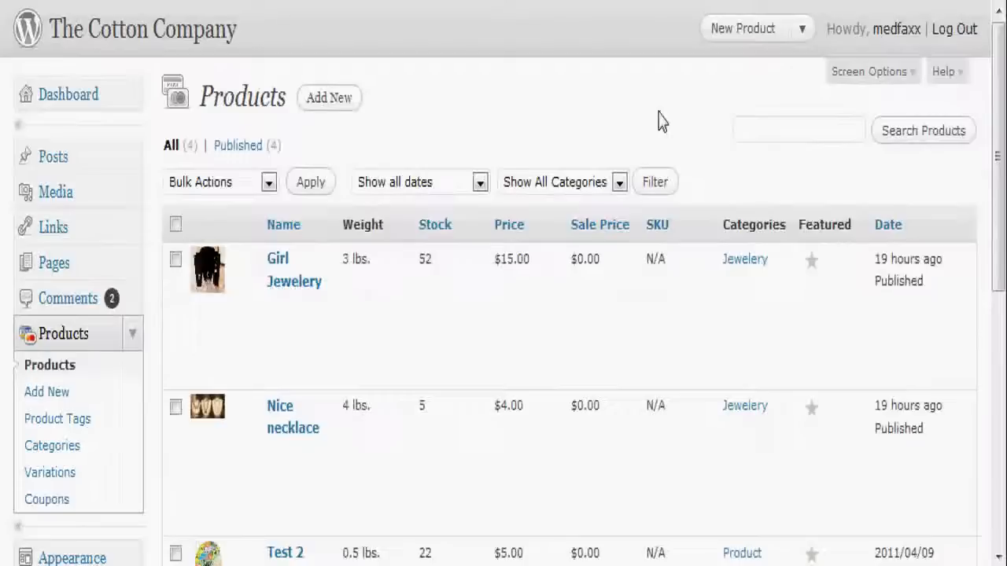
mouse_move(283, 417)
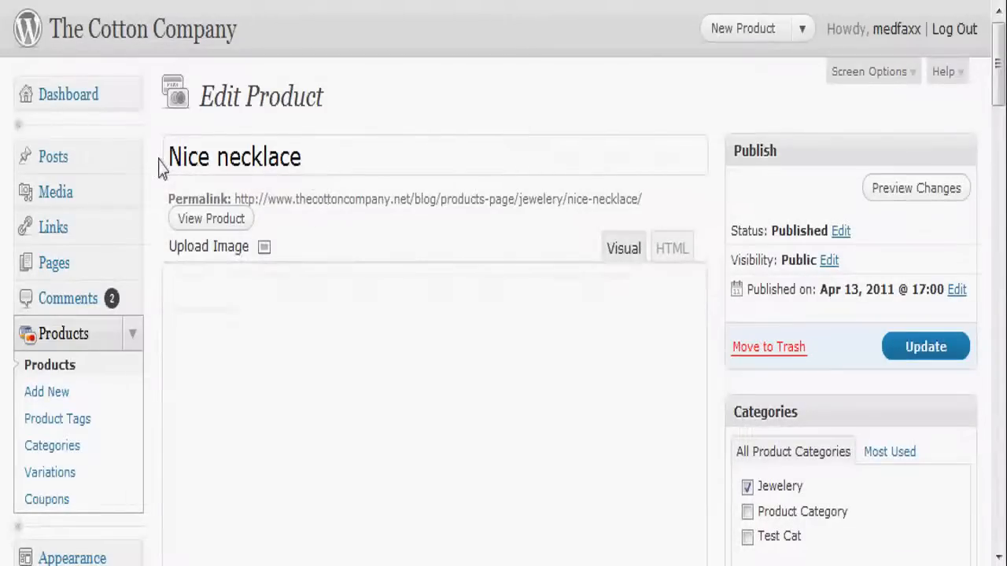
- Bring up the Edit Product page for the 'Nice necklace' item
left_click(623, 249)
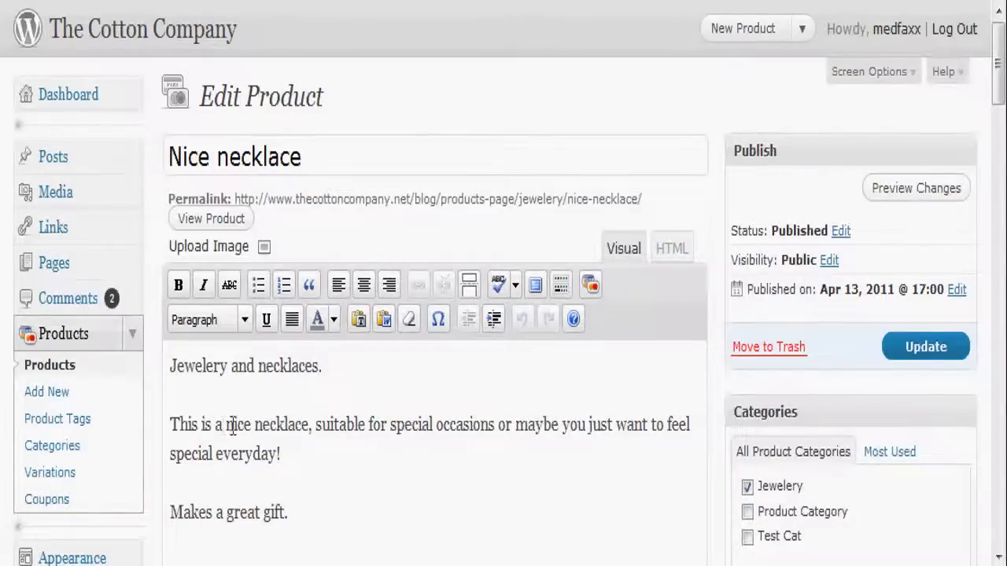
mouse_move(242, 264)
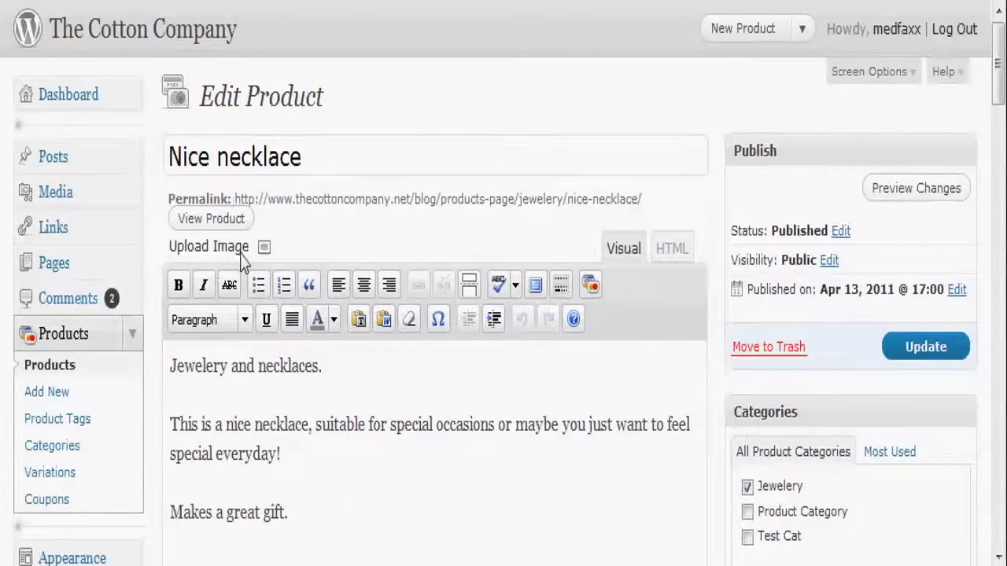
mouse_move(265, 246)
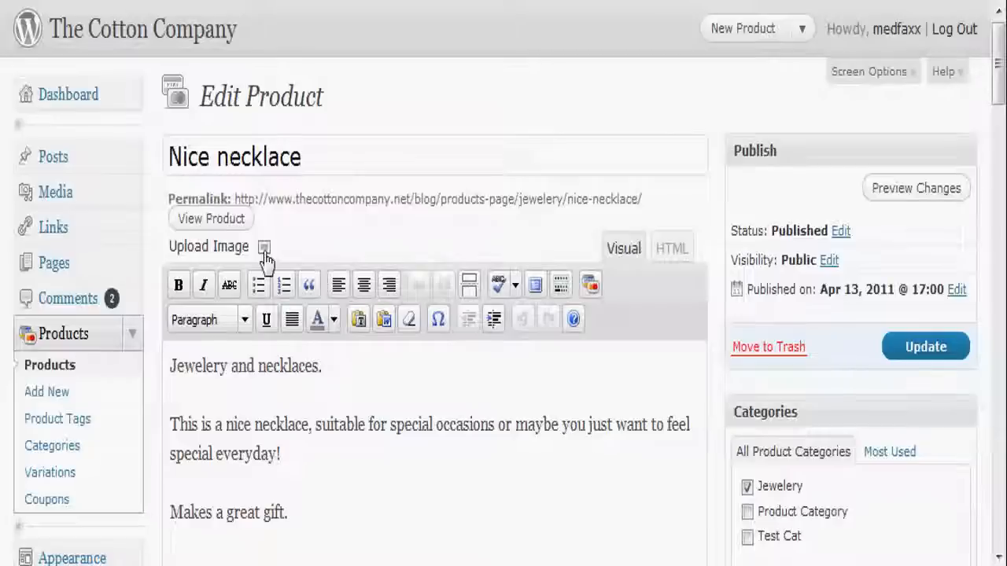
- Review the product's two gallery images in the image uploader, then dismiss it
left_click(264, 245)
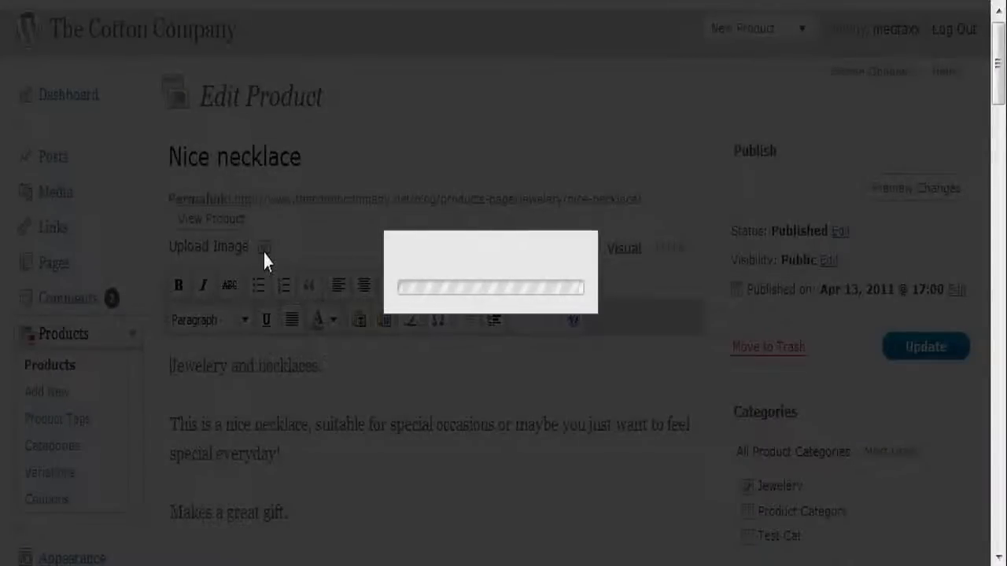
left_click(265, 246)
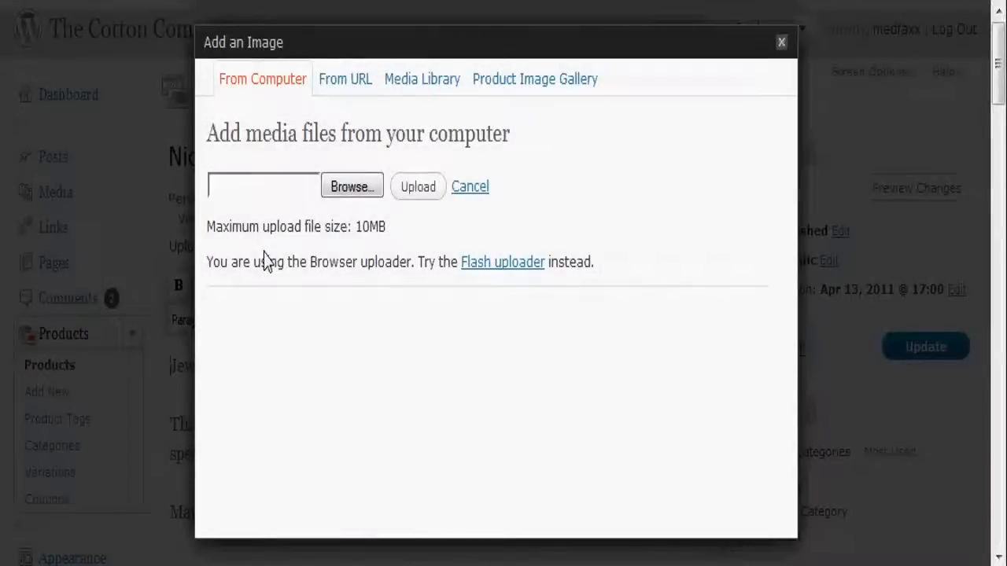
mouse_move(535, 79)
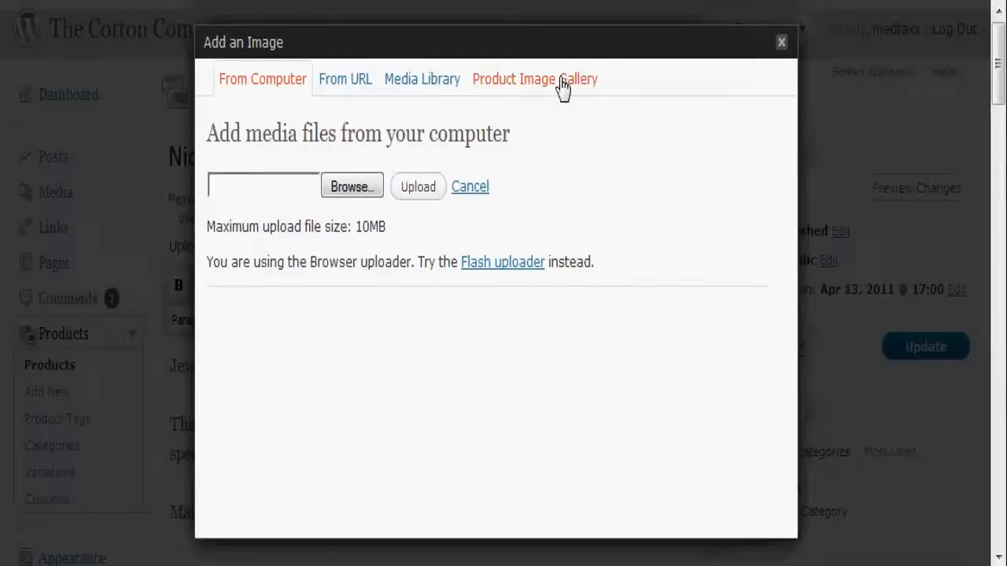
left_click(535, 78)
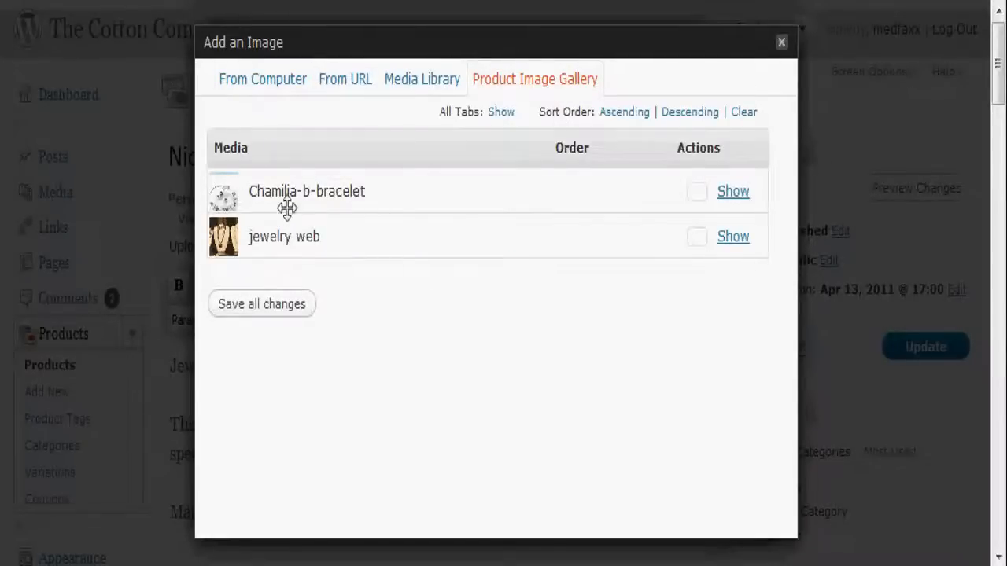
mouse_move(623, 85)
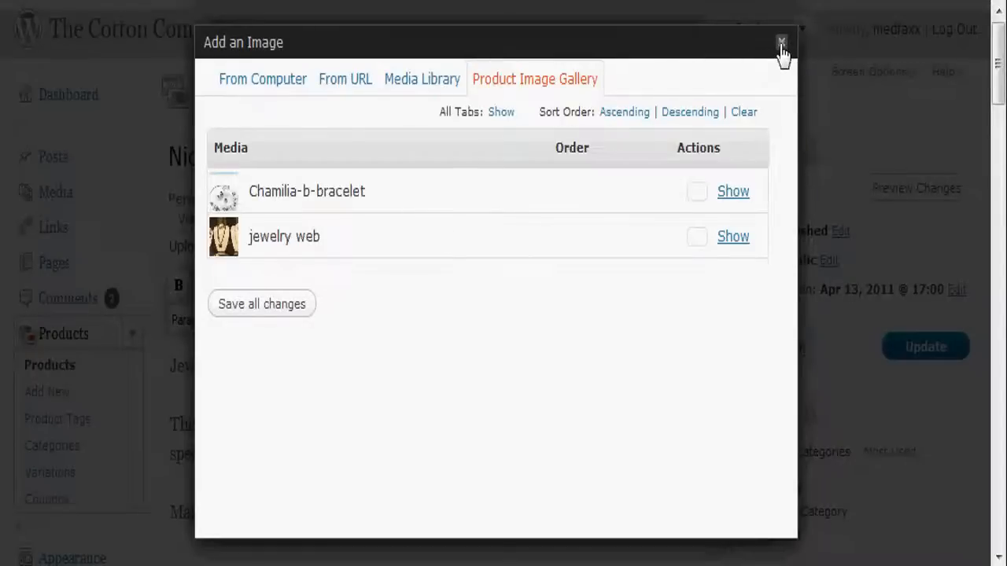
mouse_move(780, 41)
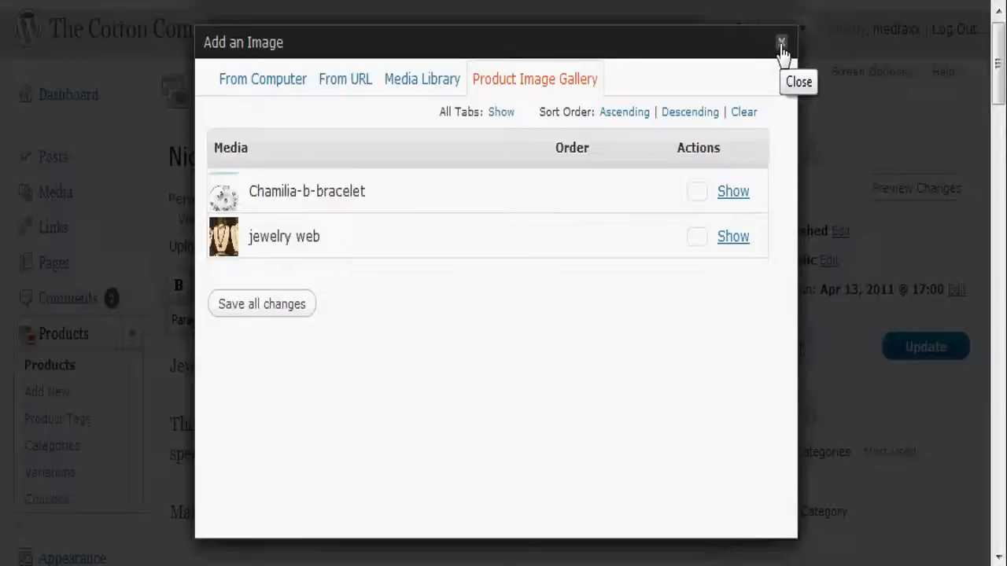
left_click(780, 42)
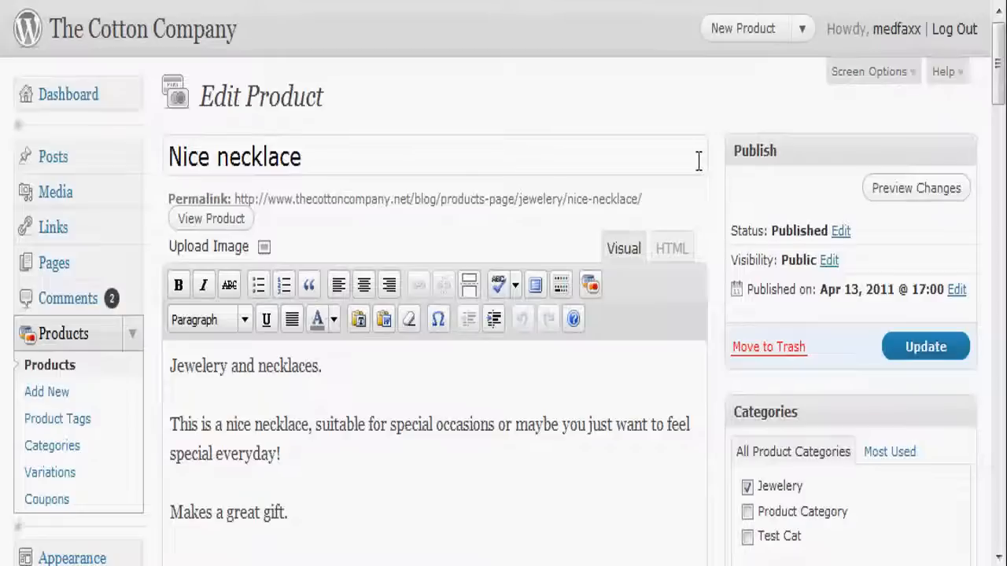
mouse_move(613, 350)
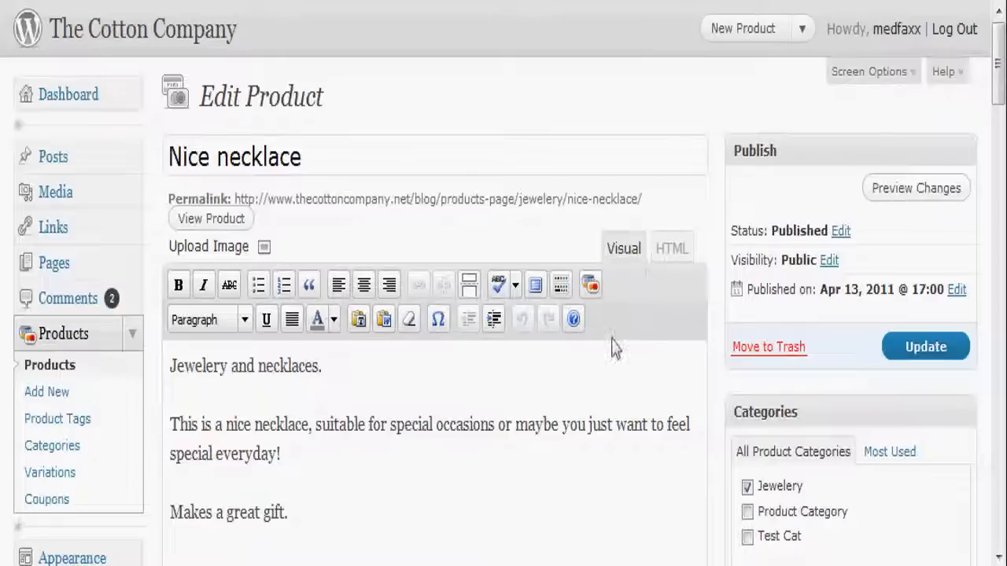
mouse_move(553, 415)
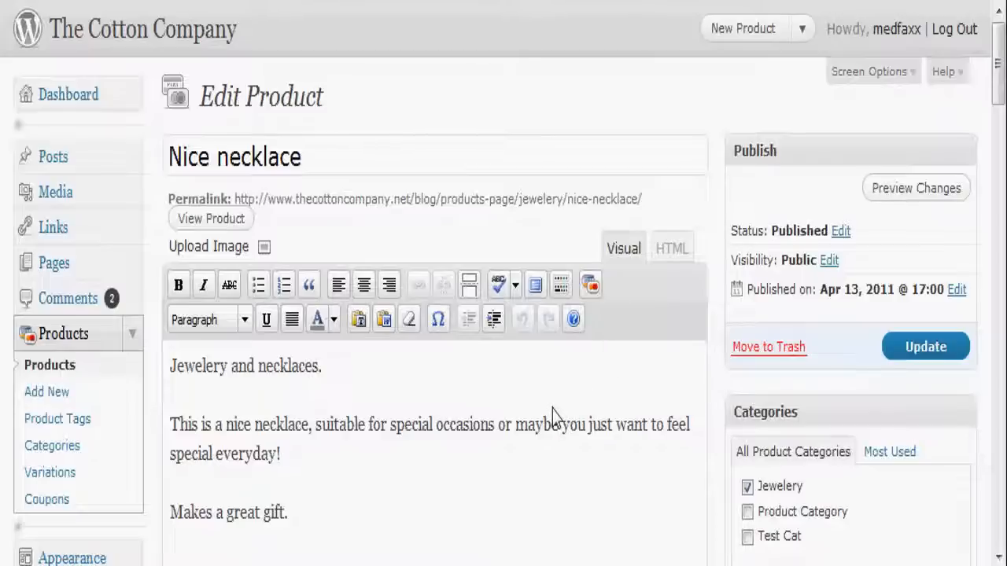
mouse_move(582, 409)
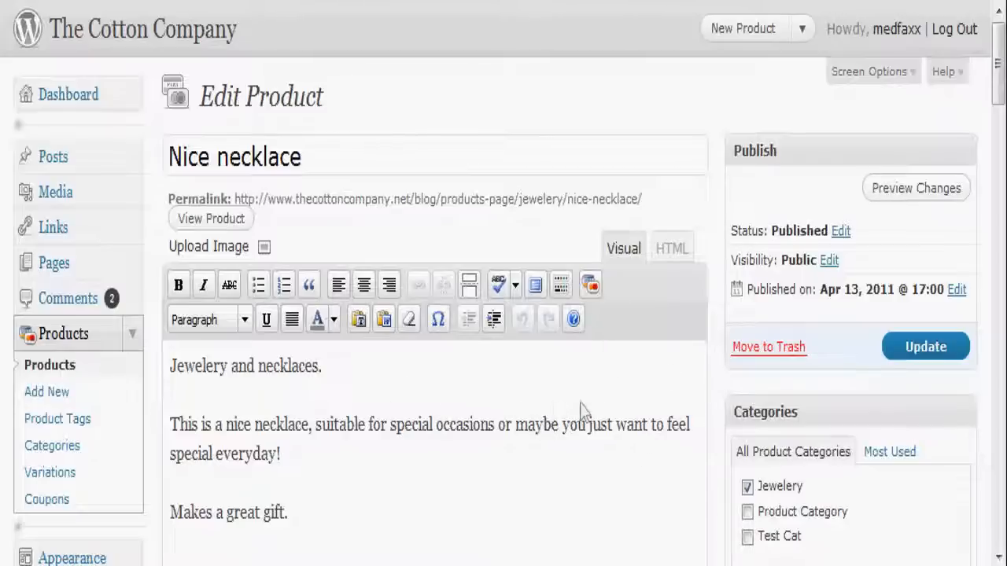
scroll("down", 3)
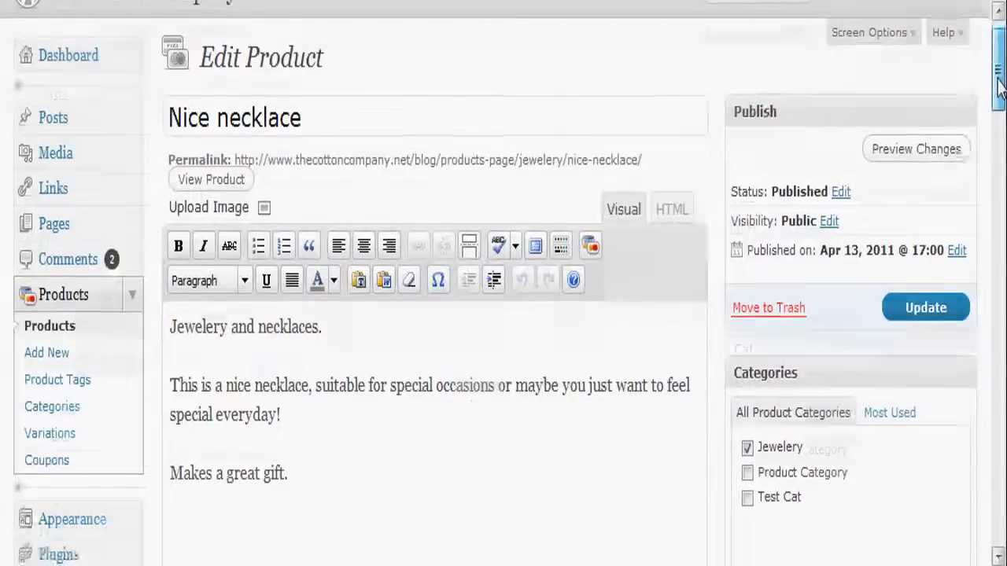
scroll("down", 3)
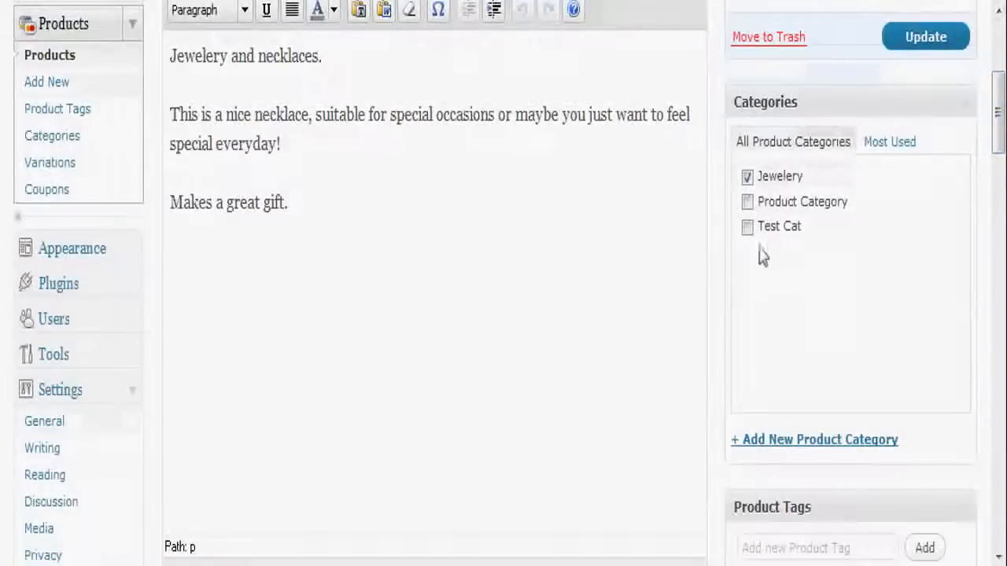
scroll("down", 3)
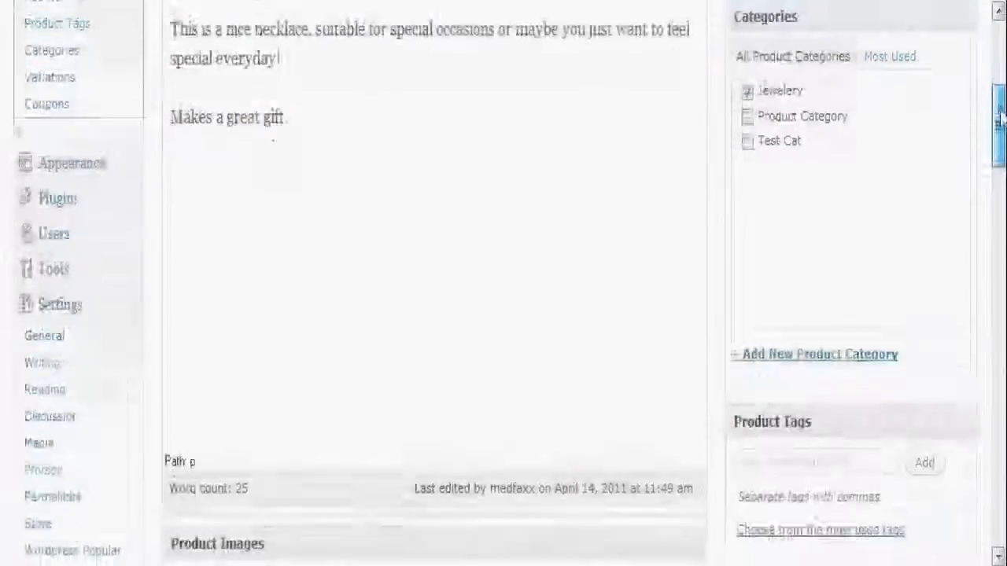
scroll("down", 3)
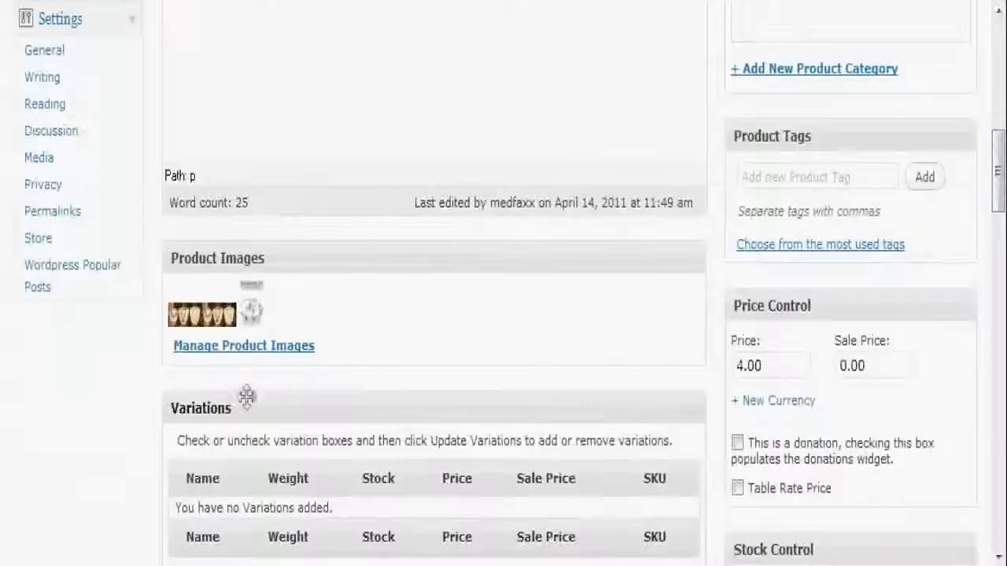
mouse_move(244, 346)
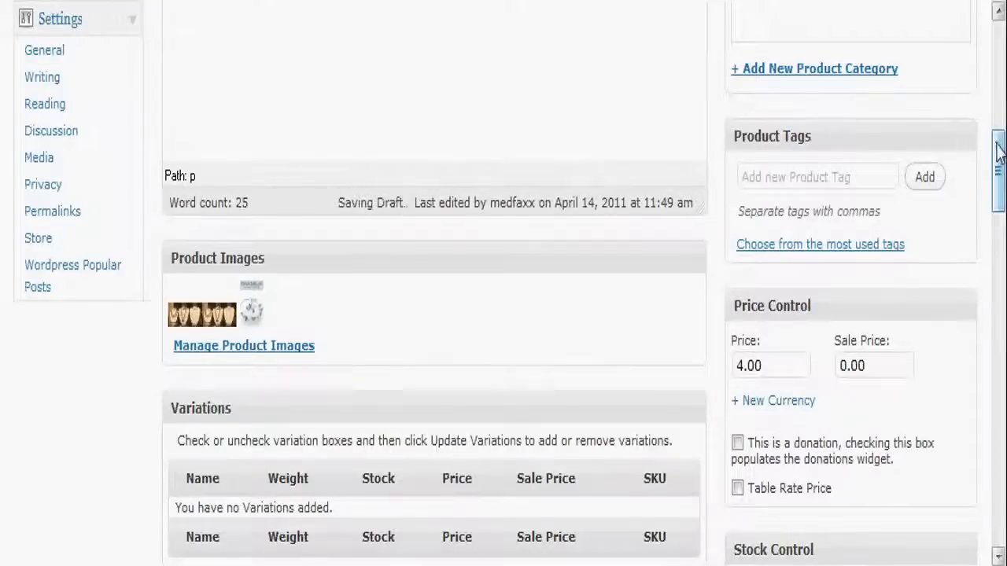
scroll("down", 3)
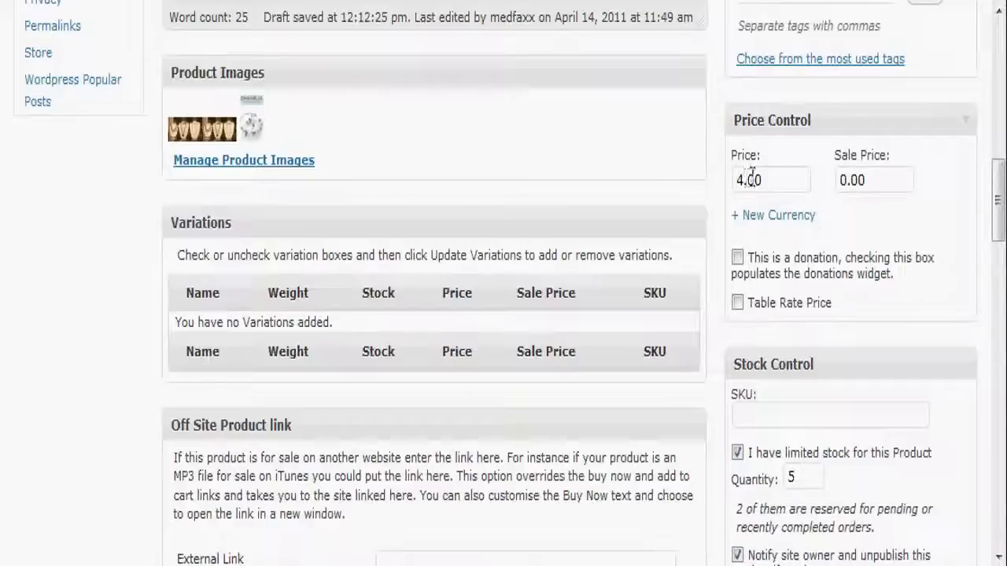
left_click(873, 180)
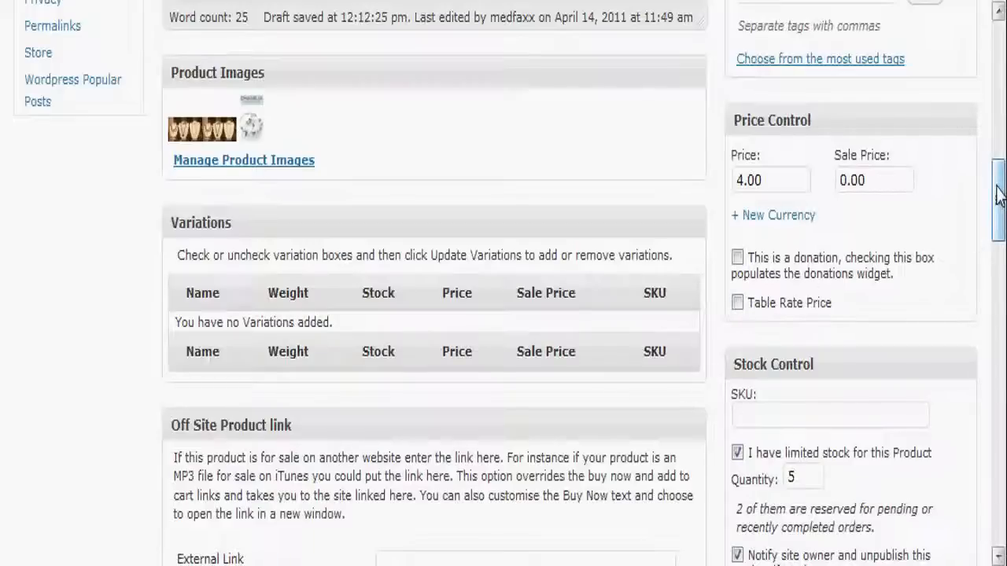
scroll("down", 3)
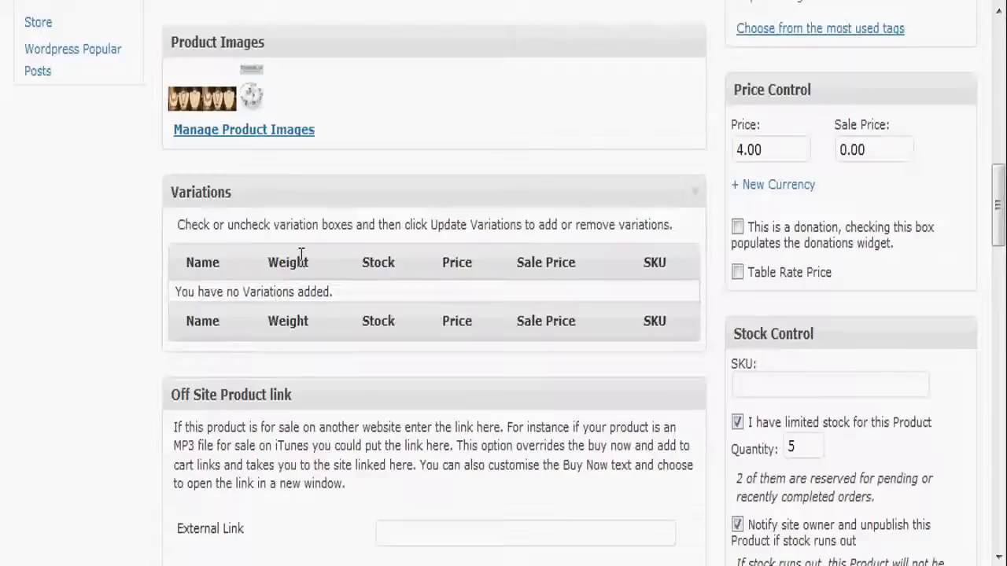
mouse_move(249, 218)
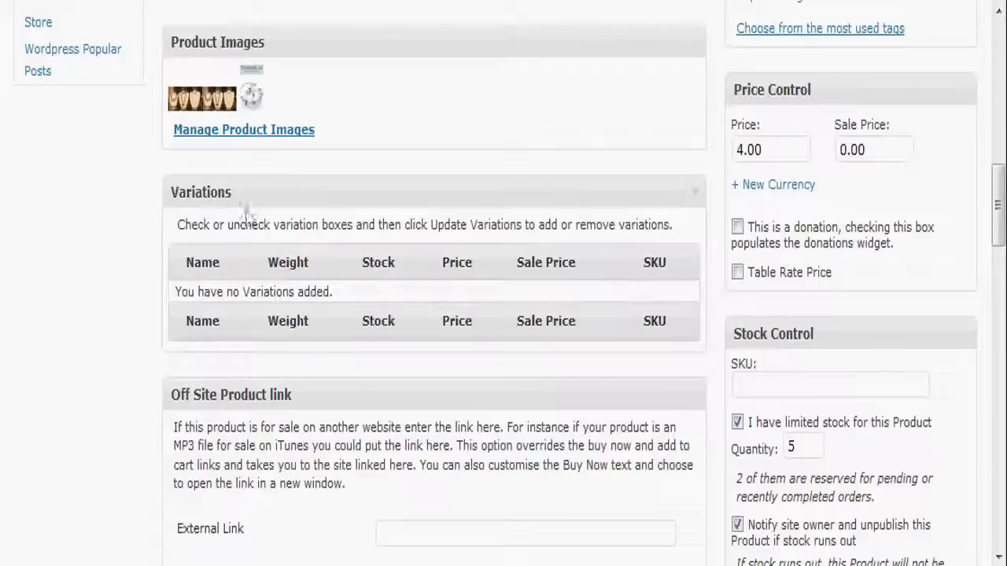
mouse_move(936, 270)
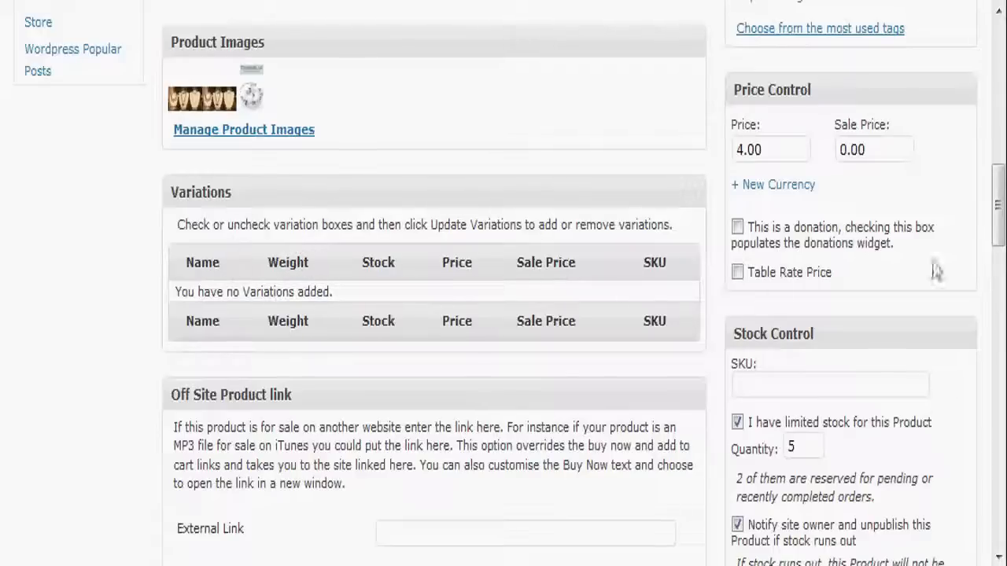
scroll("down", 3)
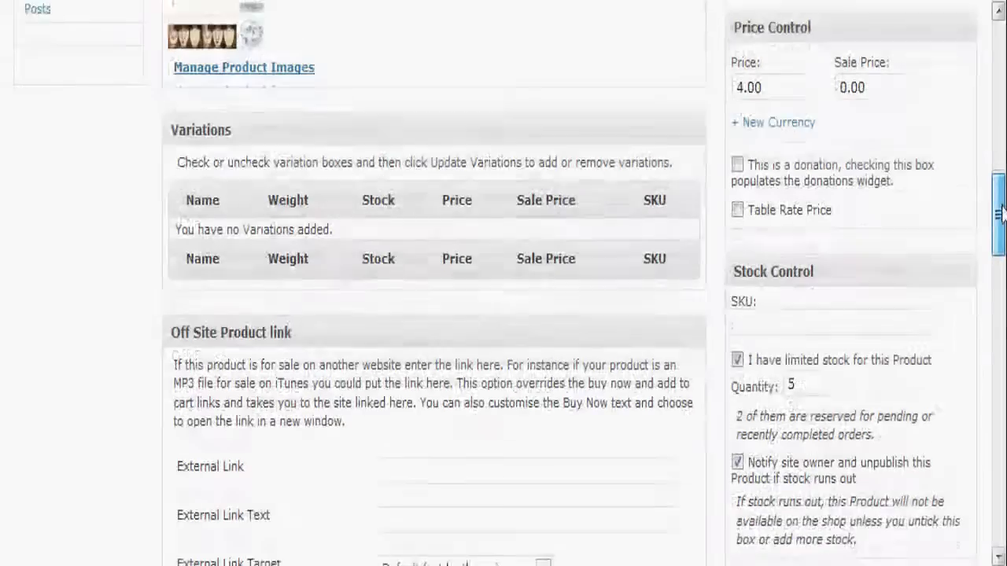
scroll("down", 3)
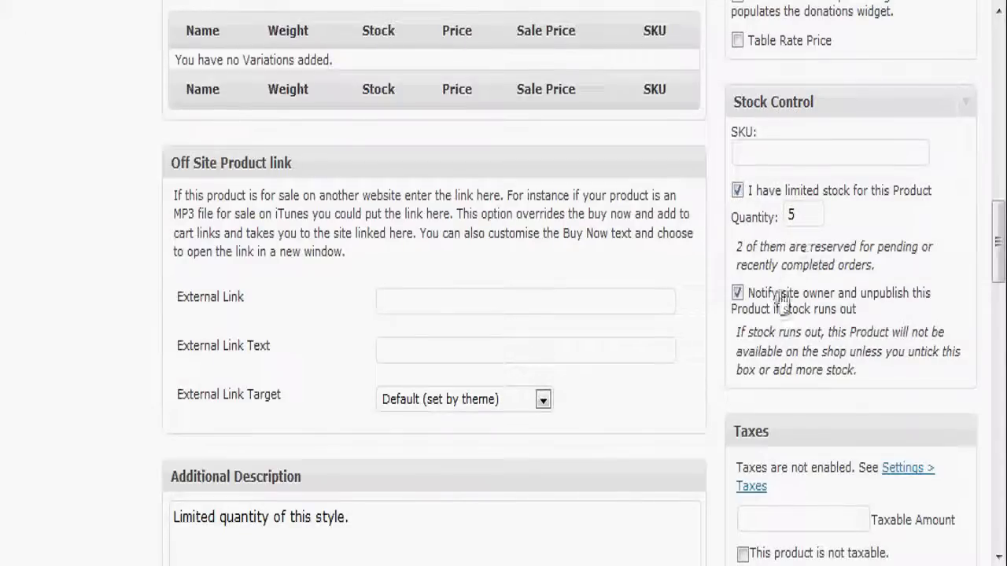
mouse_move(774, 312)
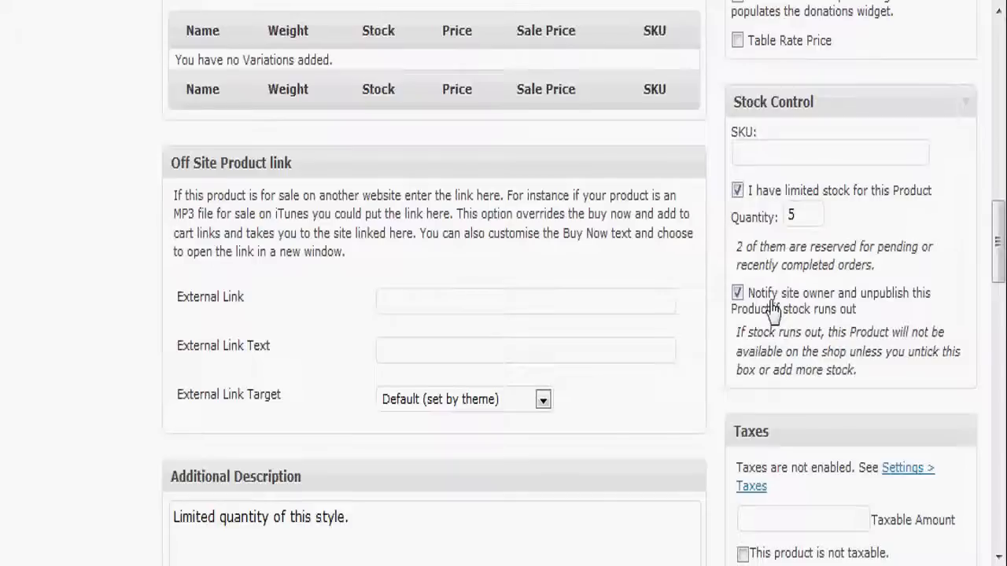
mouse_move(783, 333)
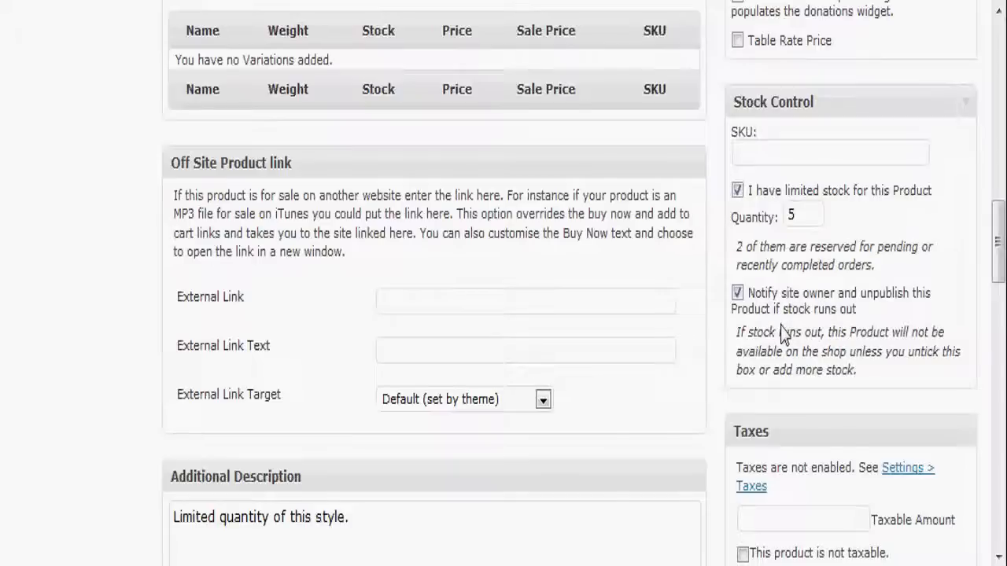
mouse_move(778, 252)
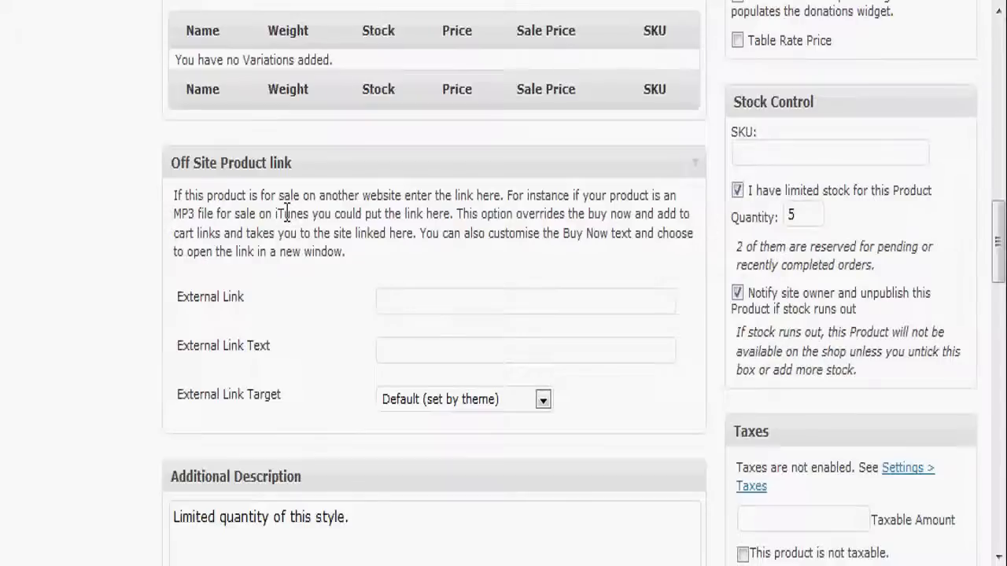
mouse_move(327, 442)
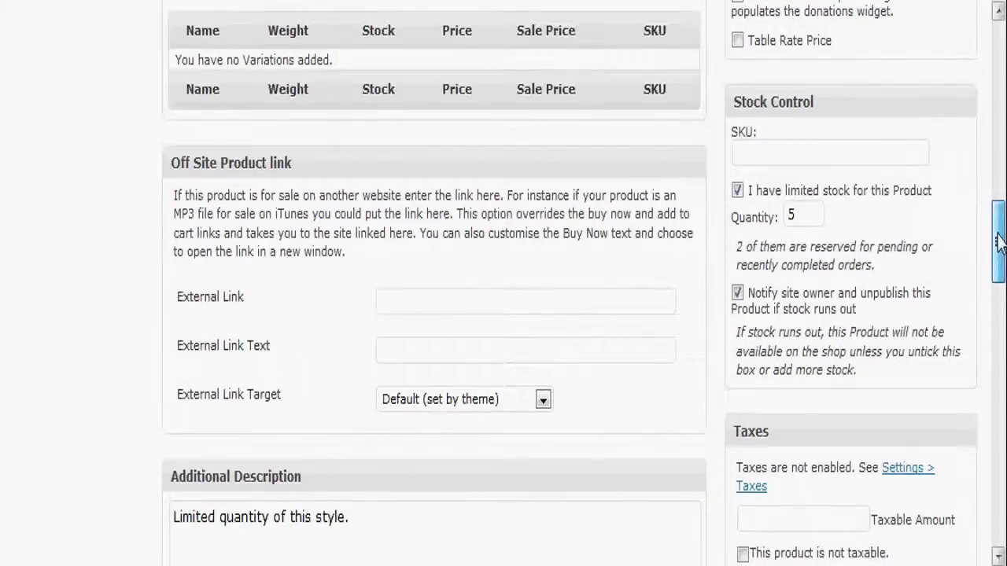
scroll("down", 3)
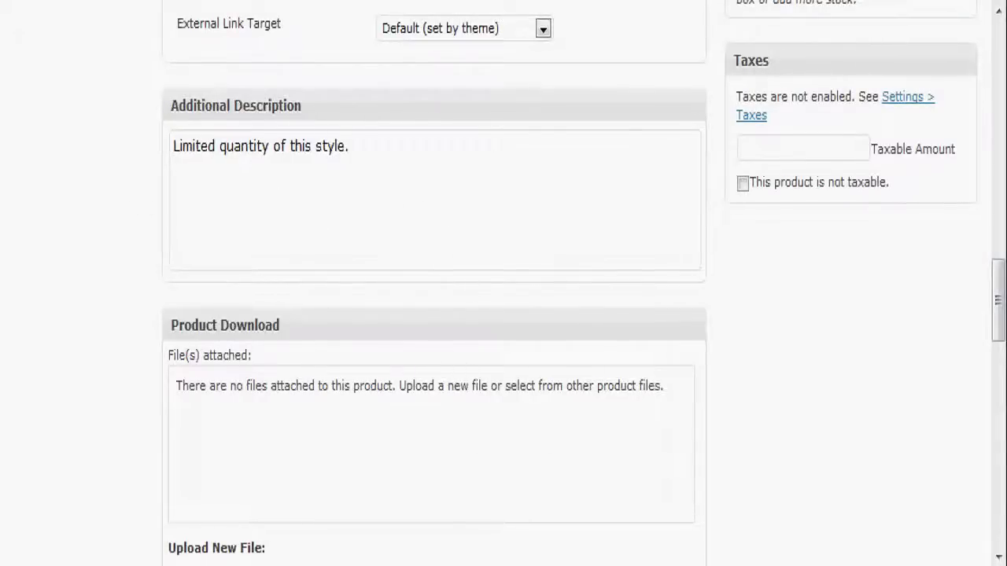
scroll("up", 3)
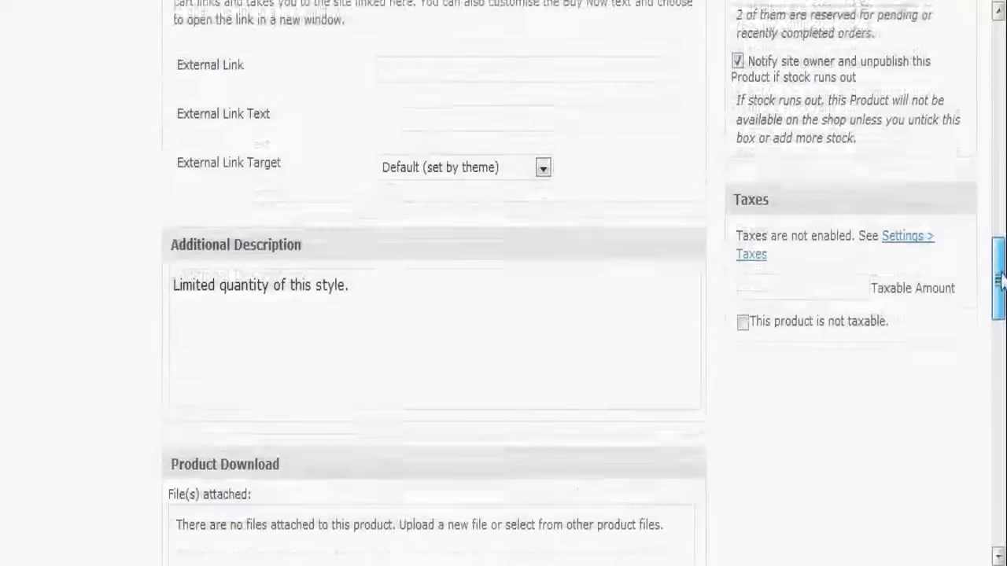
scroll("down", 3)
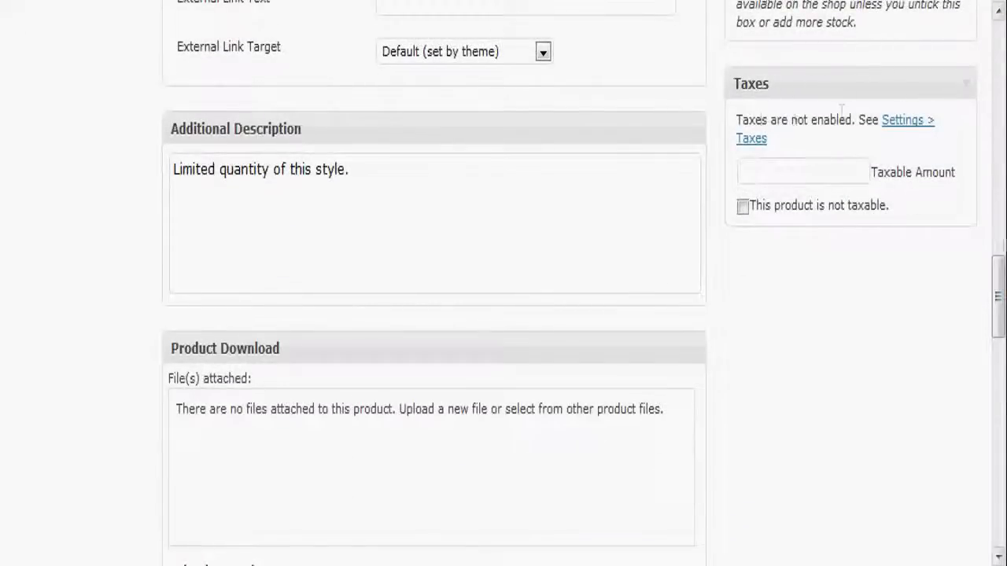
scroll("down", 3)
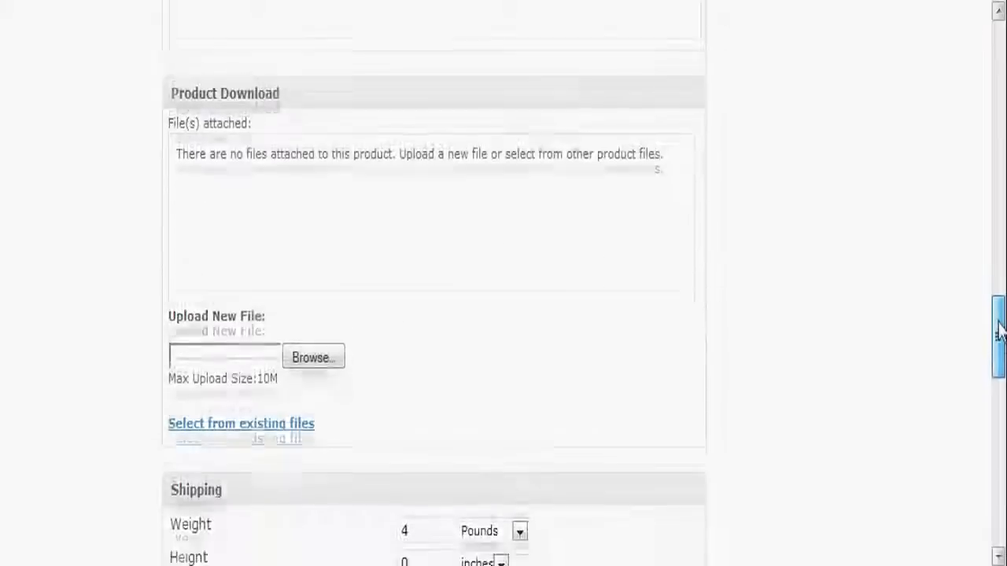
scroll("down", 3)
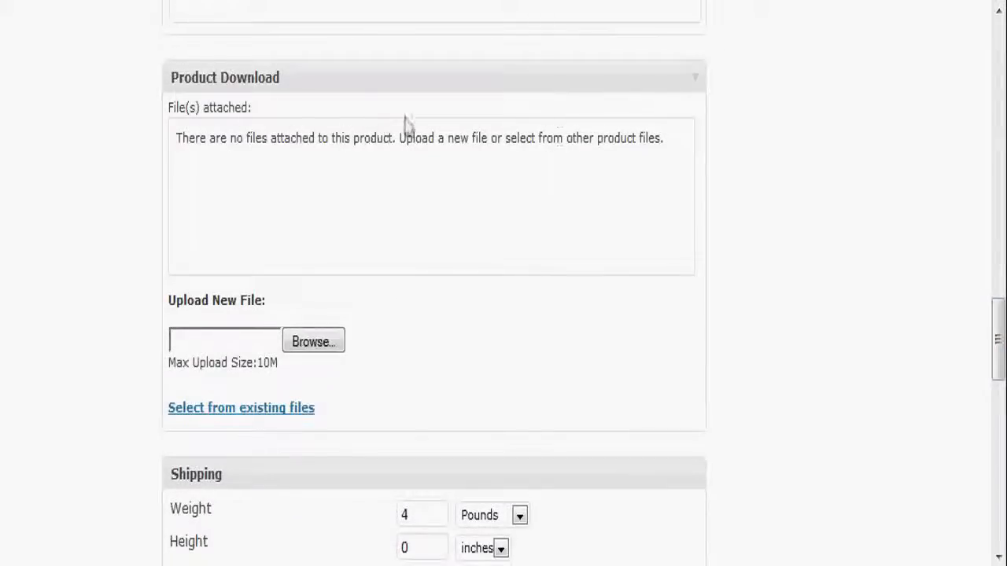
mouse_move(296, 127)
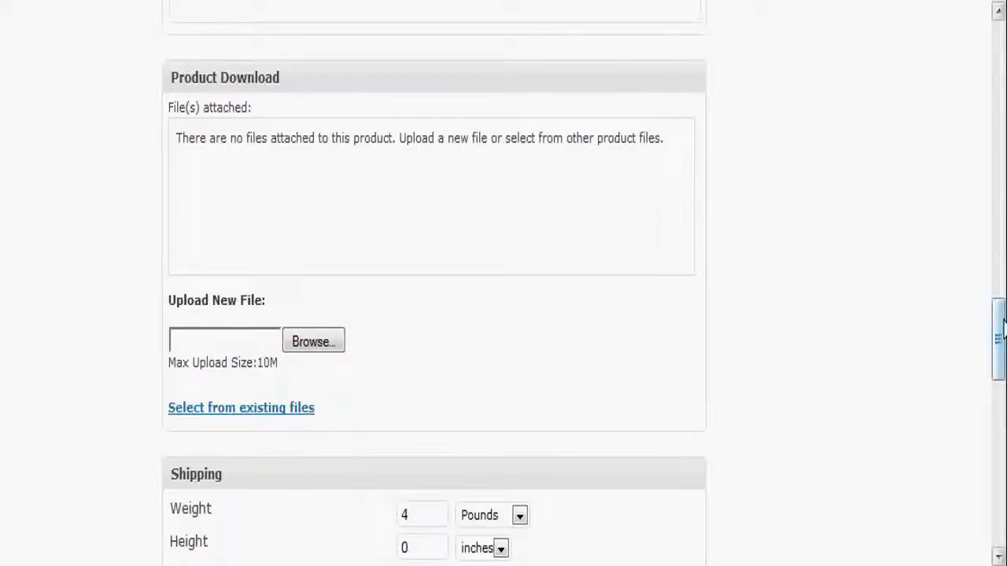
scroll("down", 3)
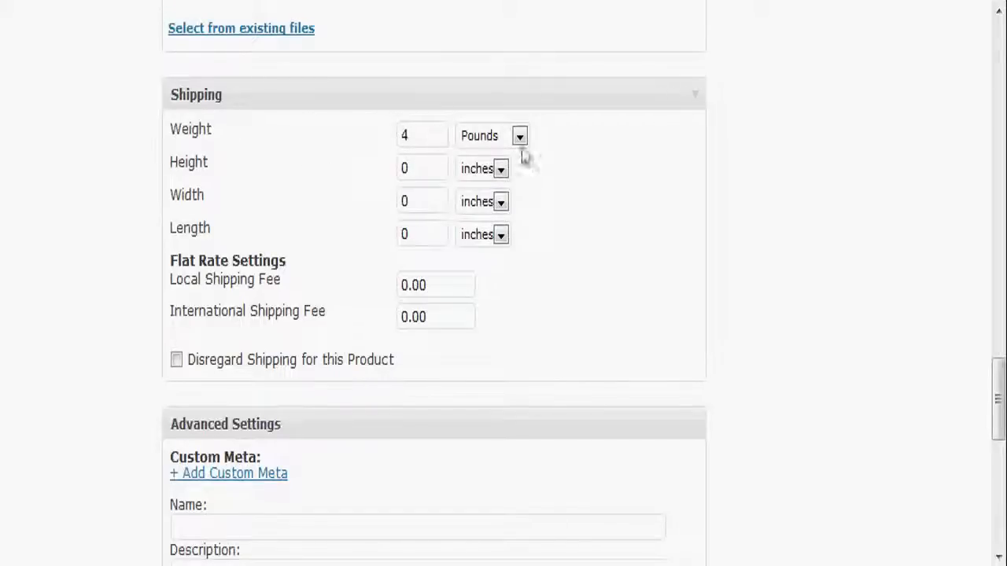
mouse_move(277, 192)
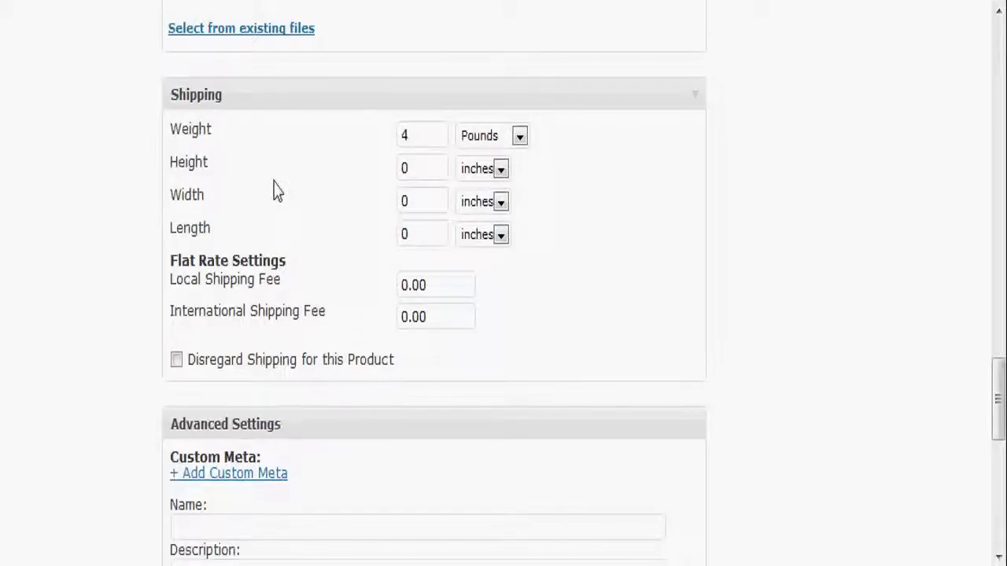
mouse_move(192, 126)
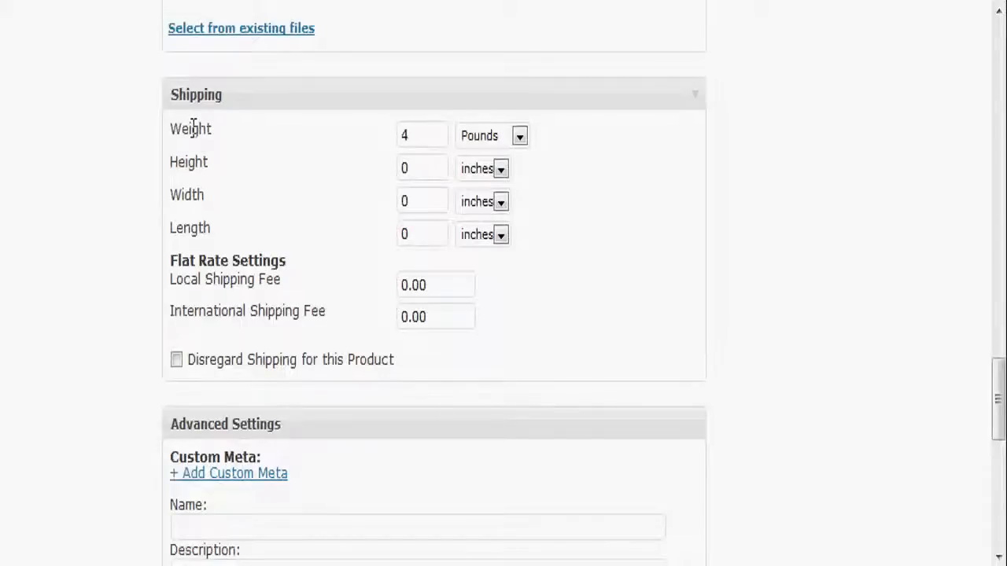
mouse_move(481, 139)
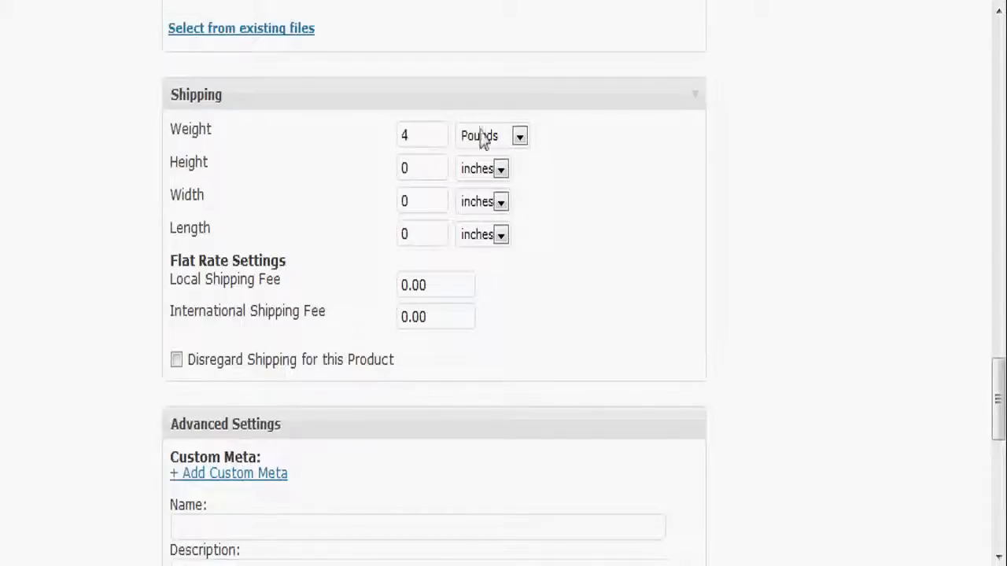
mouse_move(691, 285)
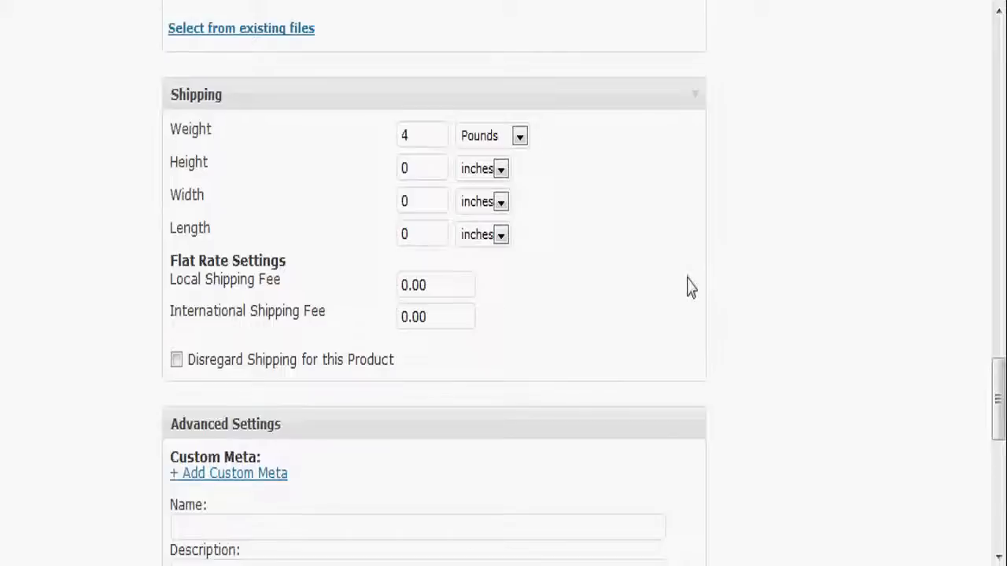
mouse_move(307, 264)
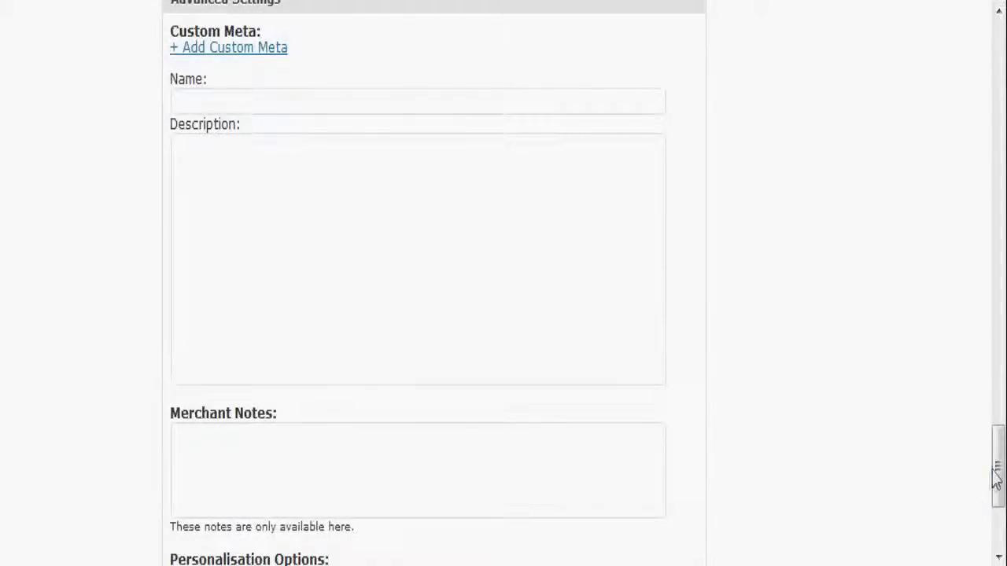
- Look over the editor's Personalisation Options and Enable Comments settings at the bottom
scroll("down", 3)
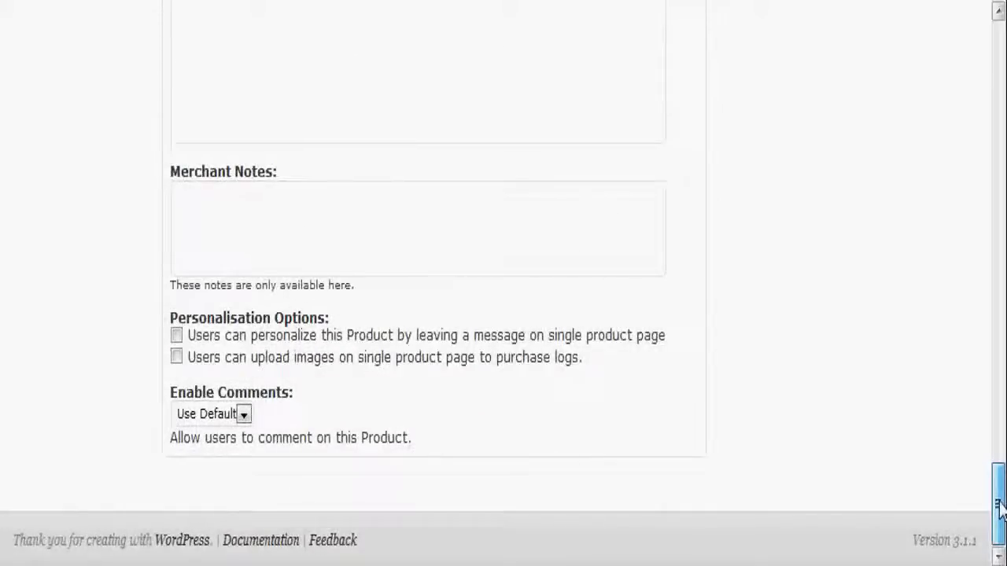
scroll("up", 3)
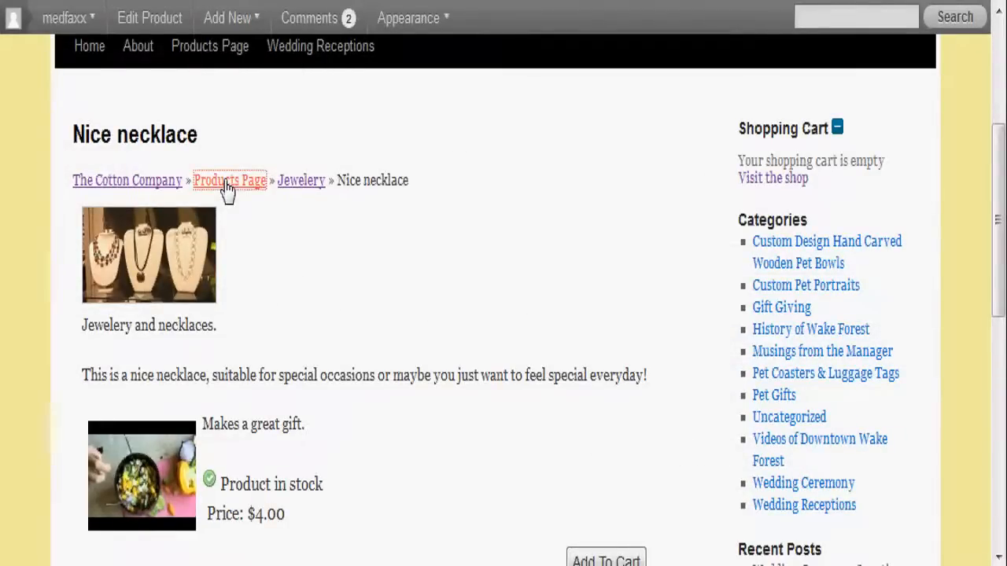
left_click(229, 180)
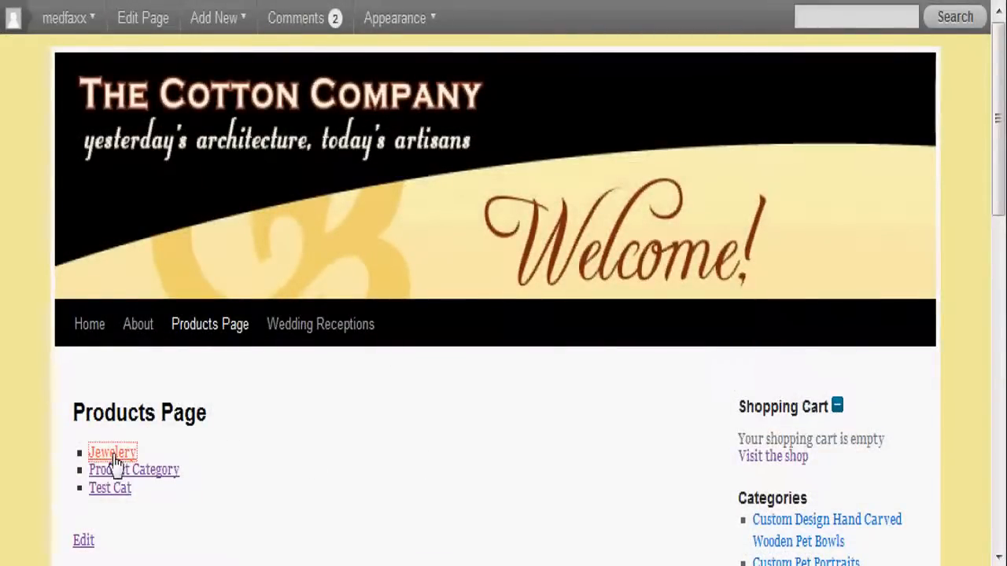
left_click(114, 453)
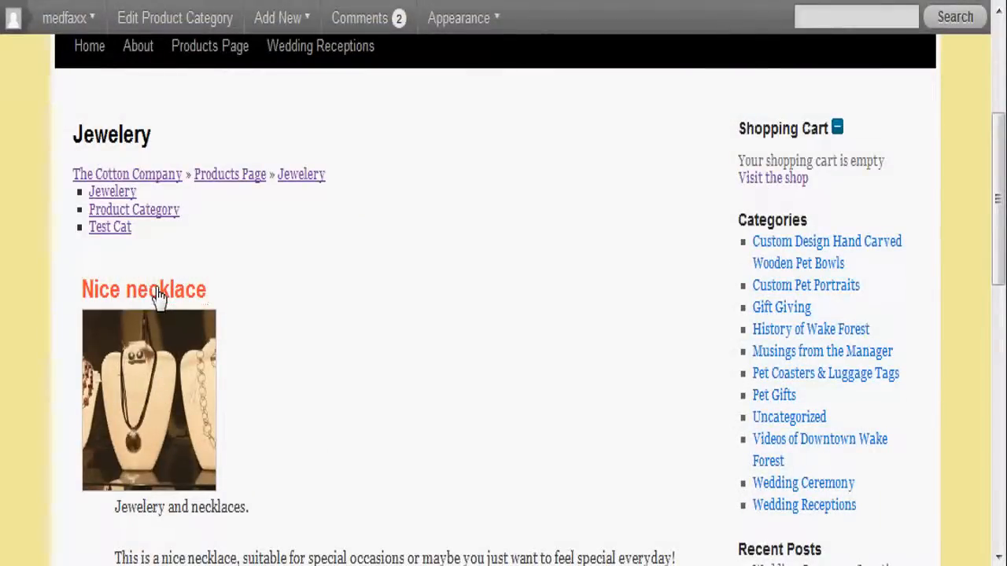
left_click(143, 290)
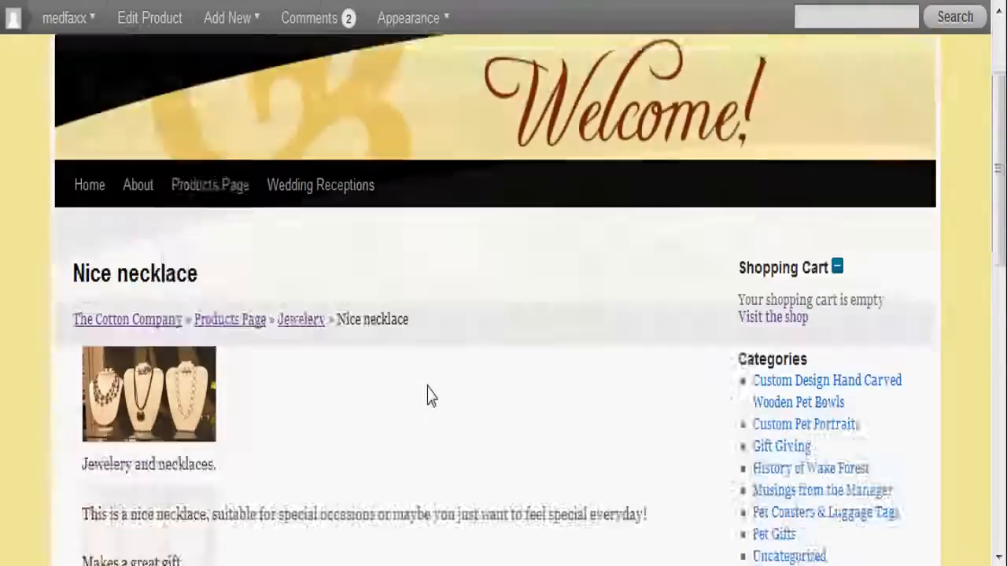
scroll("down", 3)
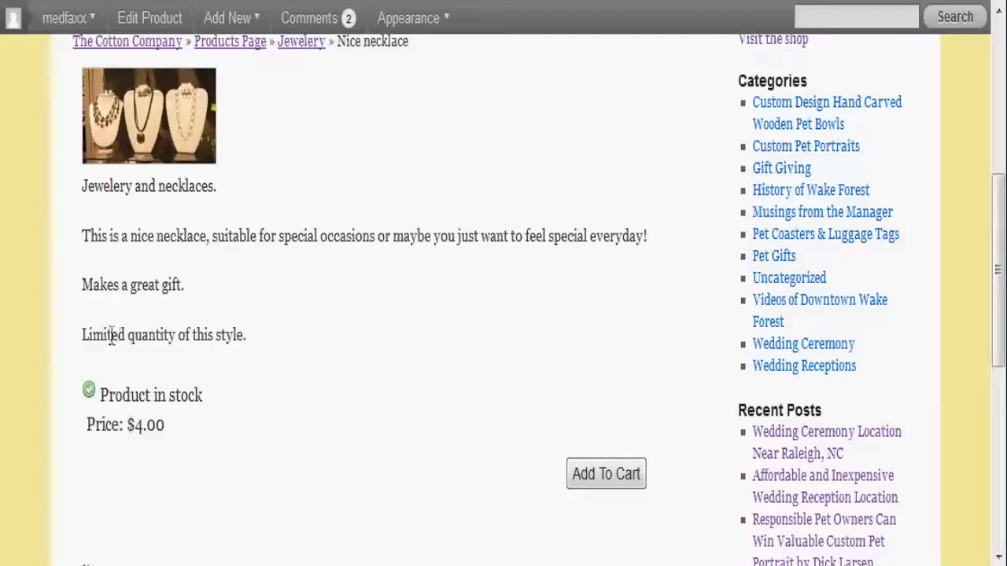
mouse_move(243, 406)
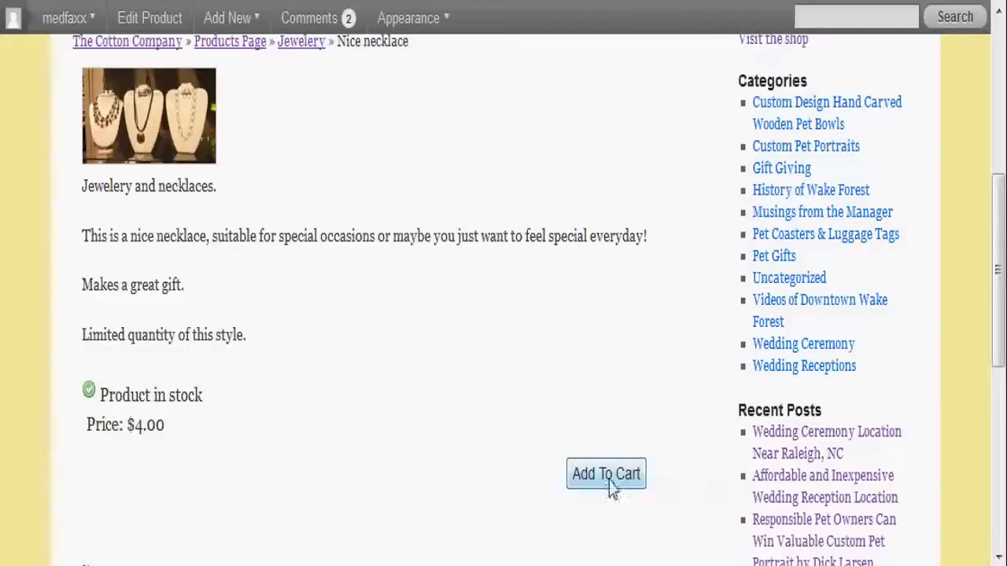
- Put the Nice necklace in the cart: 1 item, $15.00 shipping, $19.00 total
left_click(606, 473)
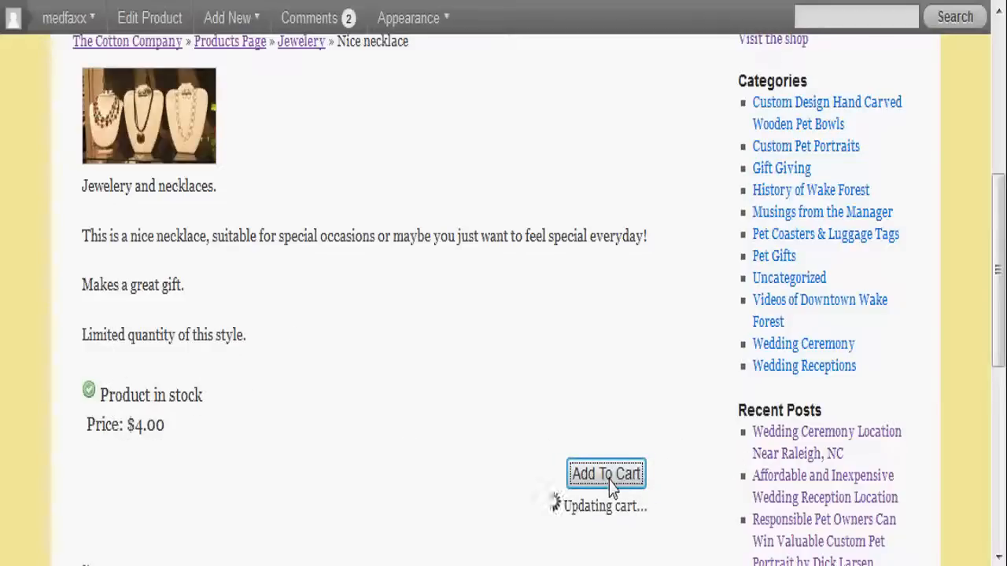
left_click(606, 473)
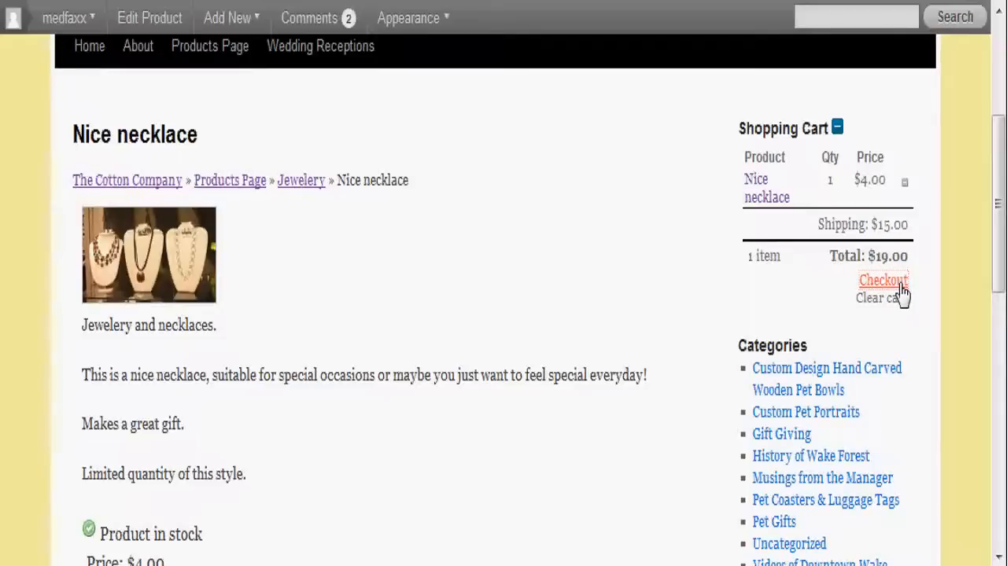
- Proceed to the Checkout page listing Nice necklace, quantity 1 at $4.00, shipping to USA, North Carolina
left_click(882, 280)
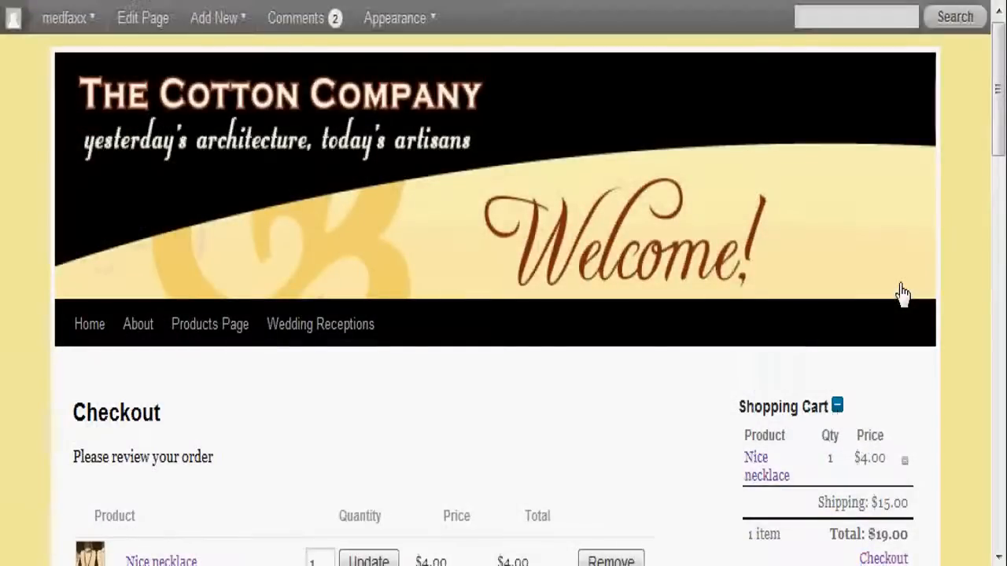
scroll("down", 3)
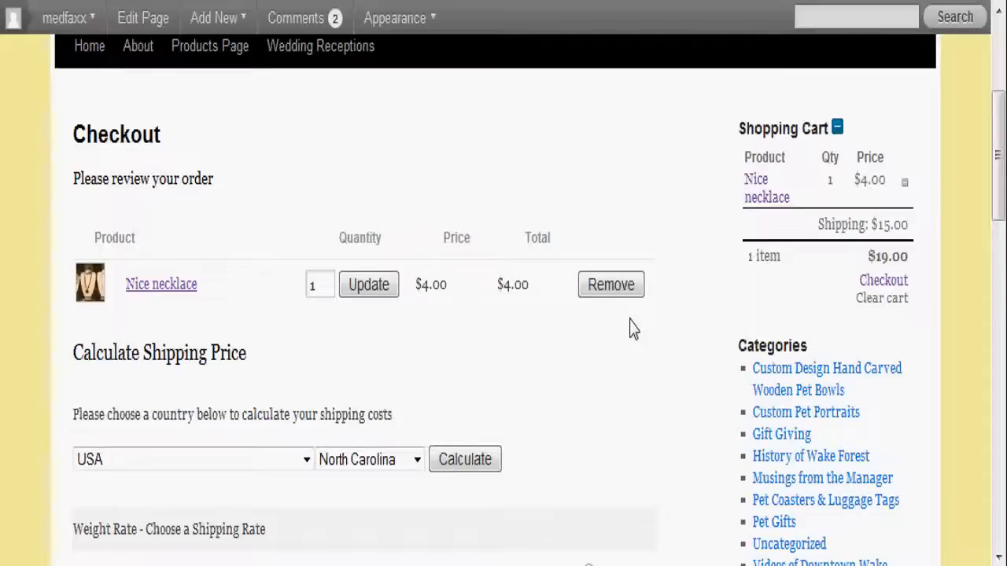
mouse_move(526, 396)
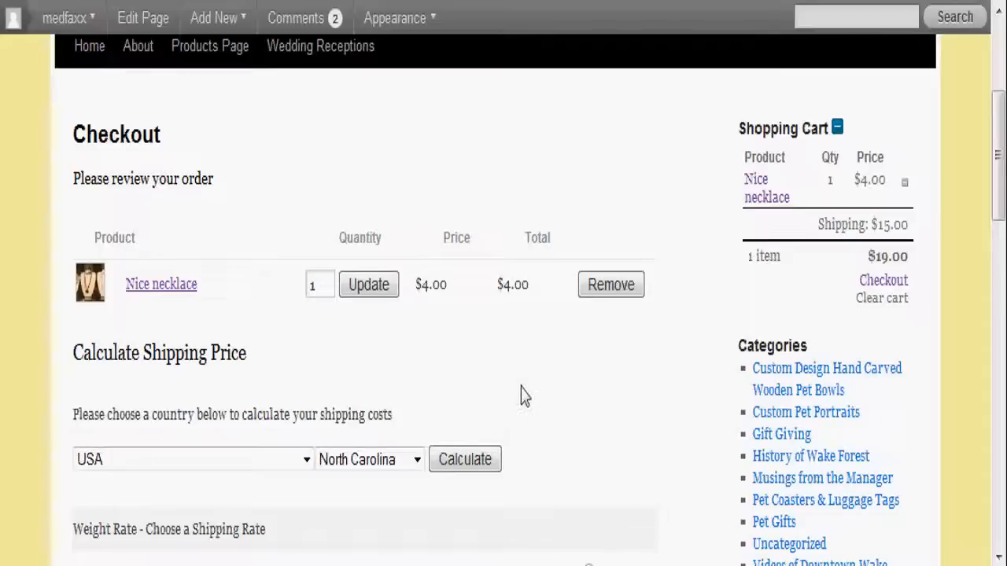